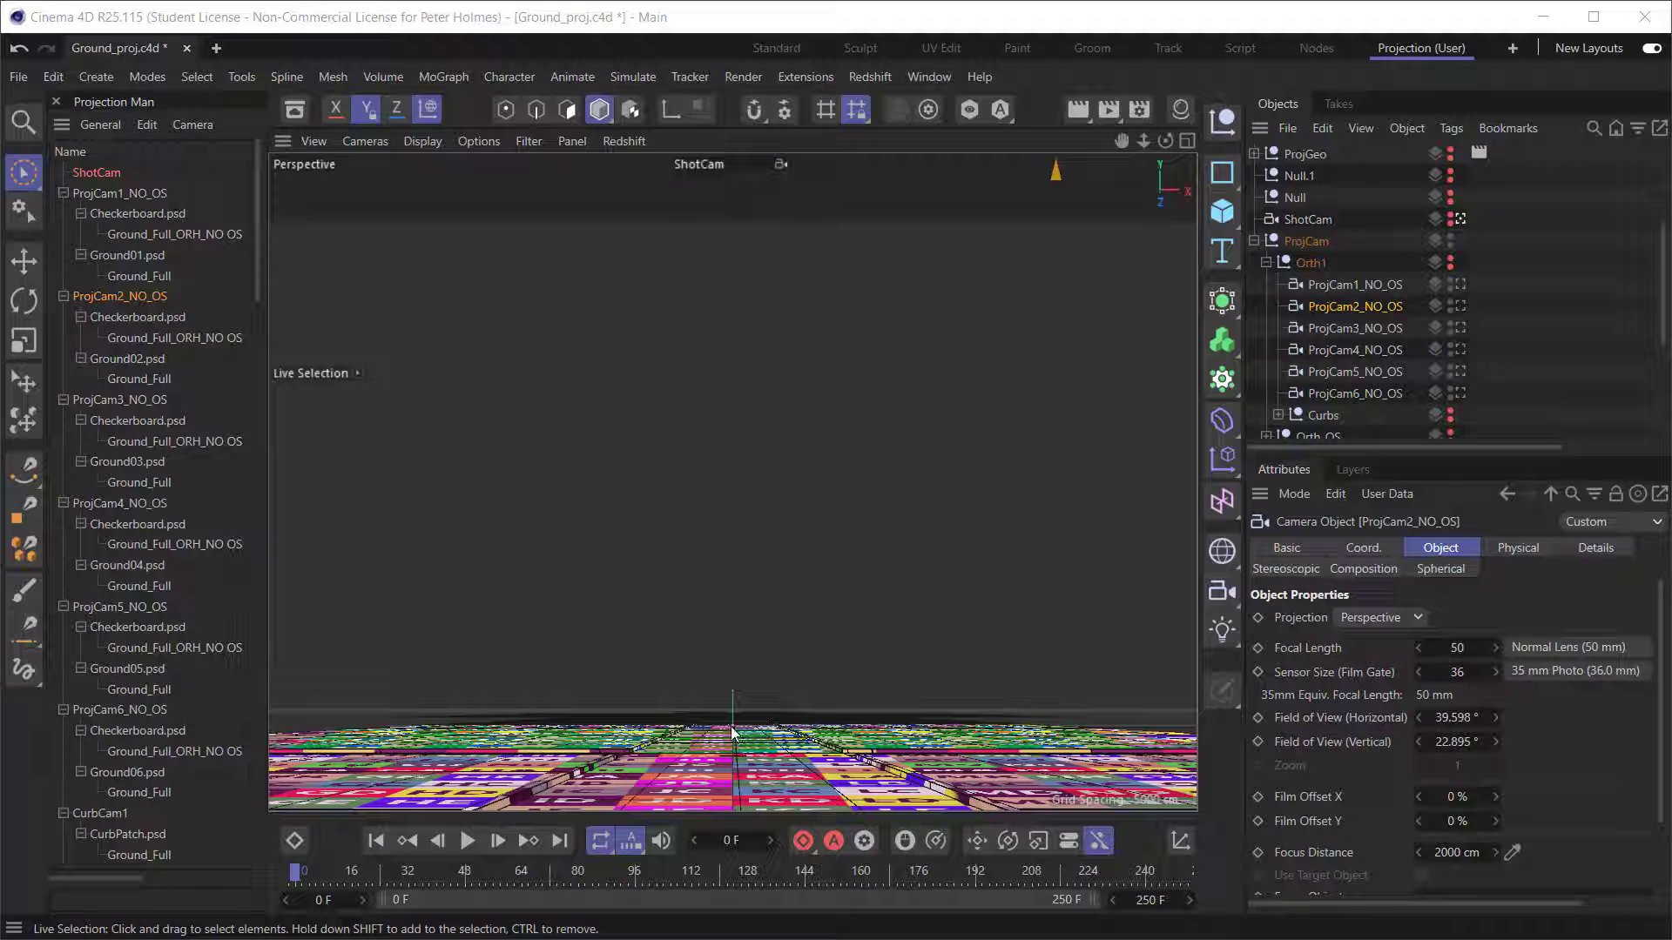
{"action": "mouse_move", "coordinate": [820, 602]}
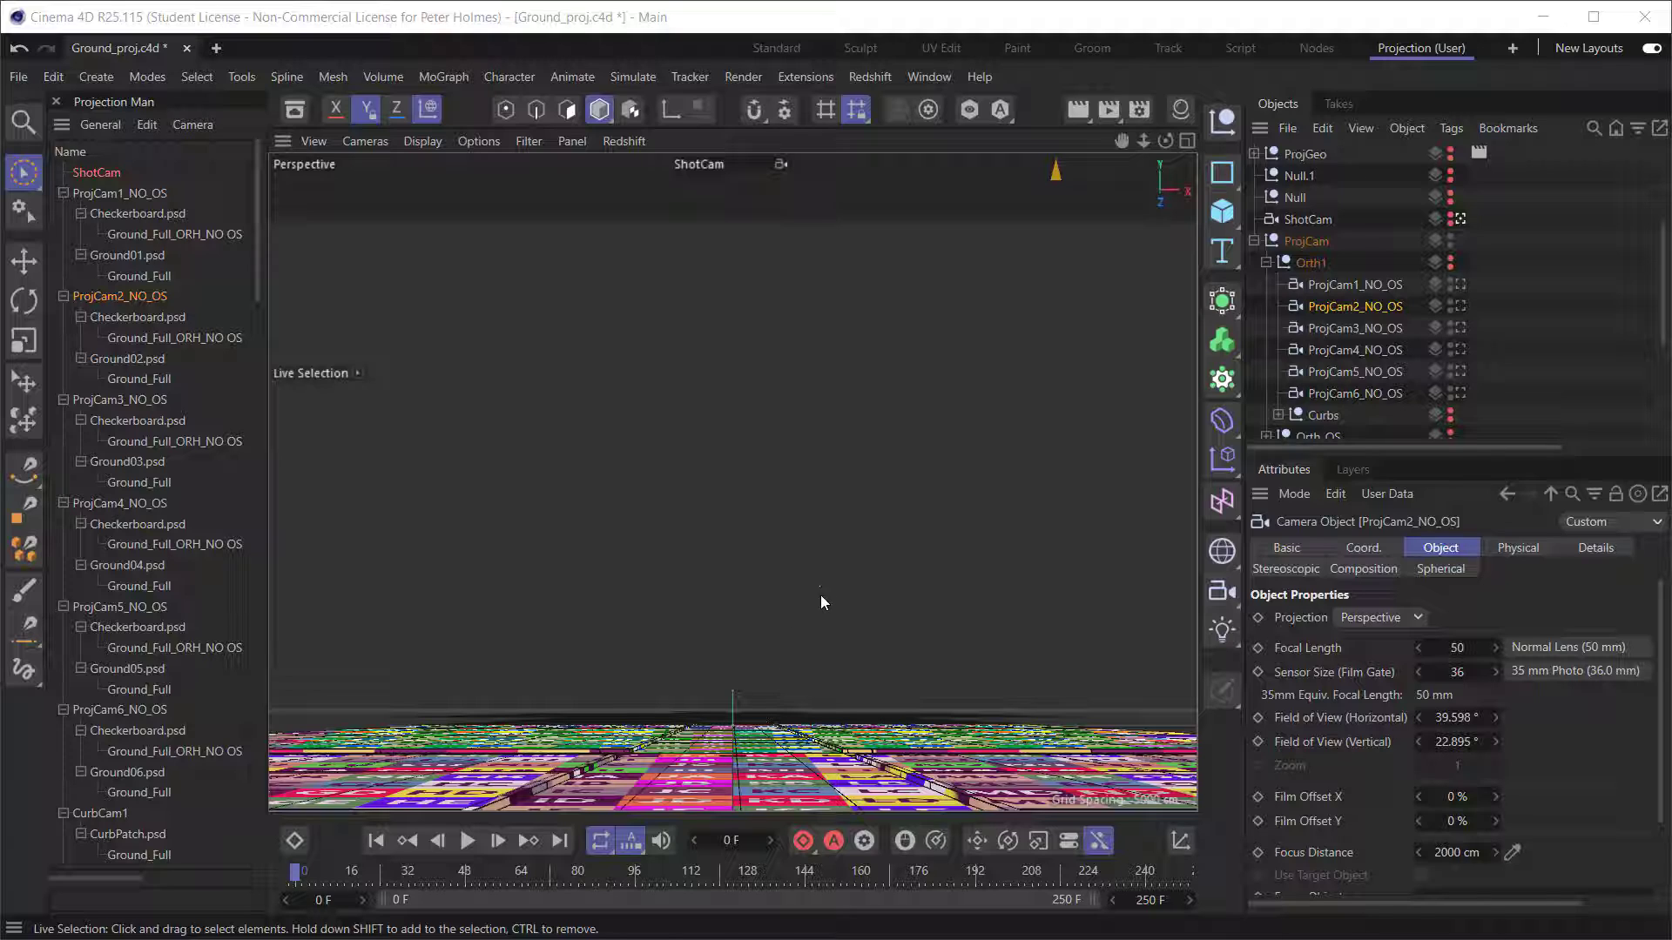
{"action": "mouse_move", "coordinate": [754, 675]}
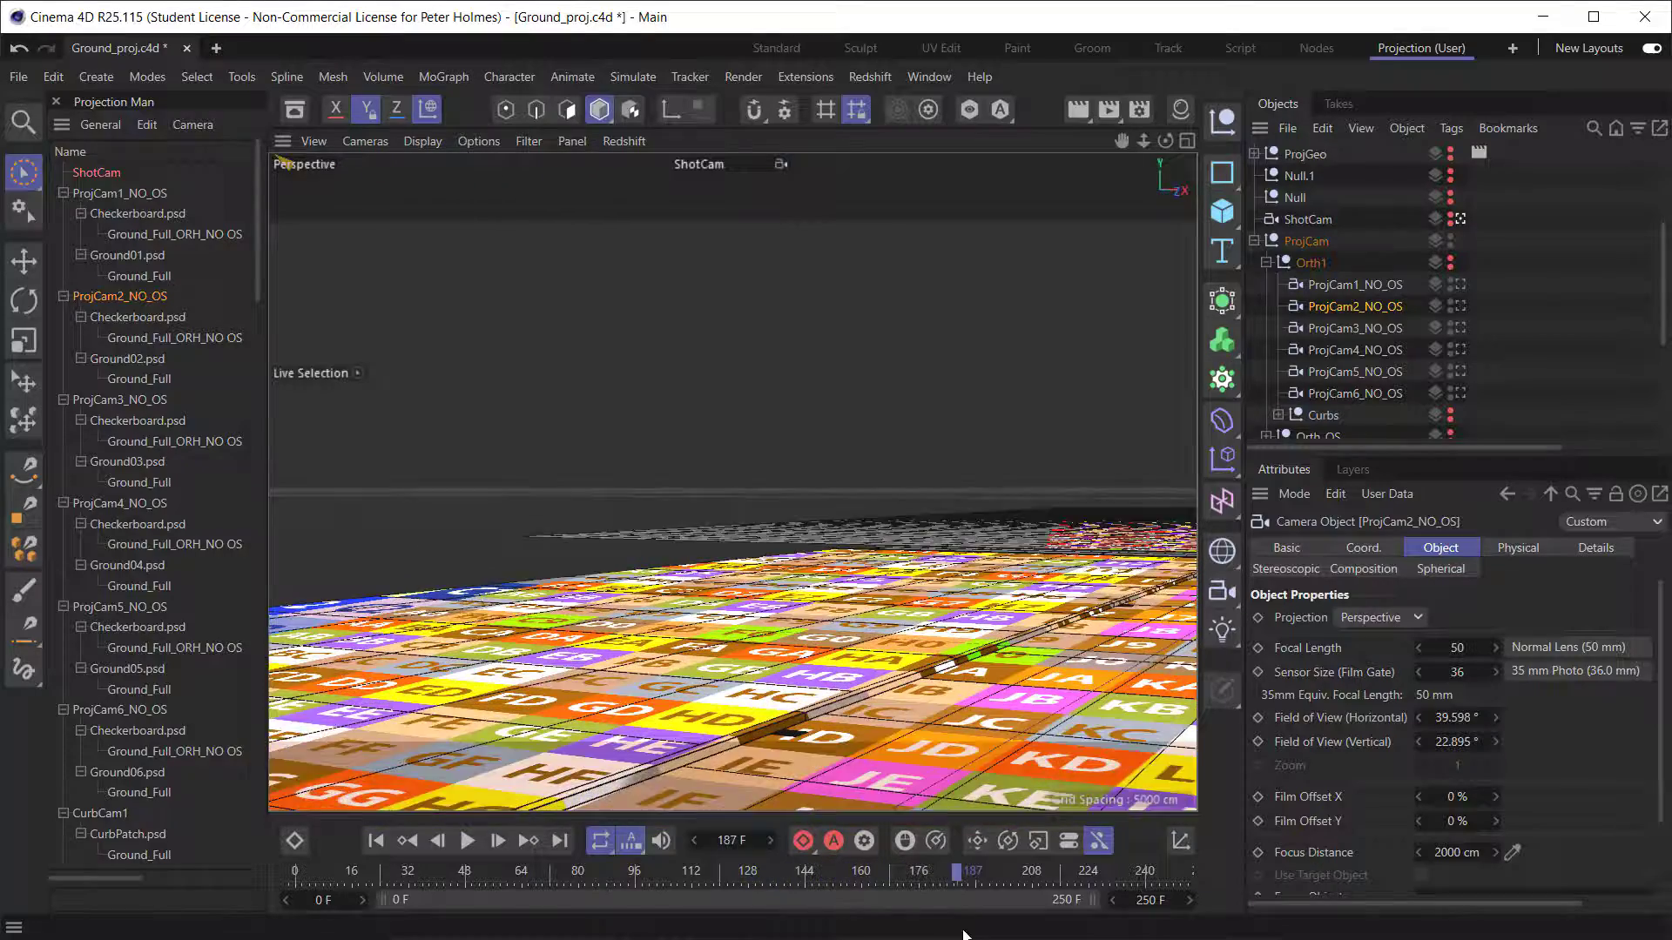
Scrub the ShotCam animation through the textured ground strips and return to frame 0
{"action": "left_click", "coordinate": [377, 841]}
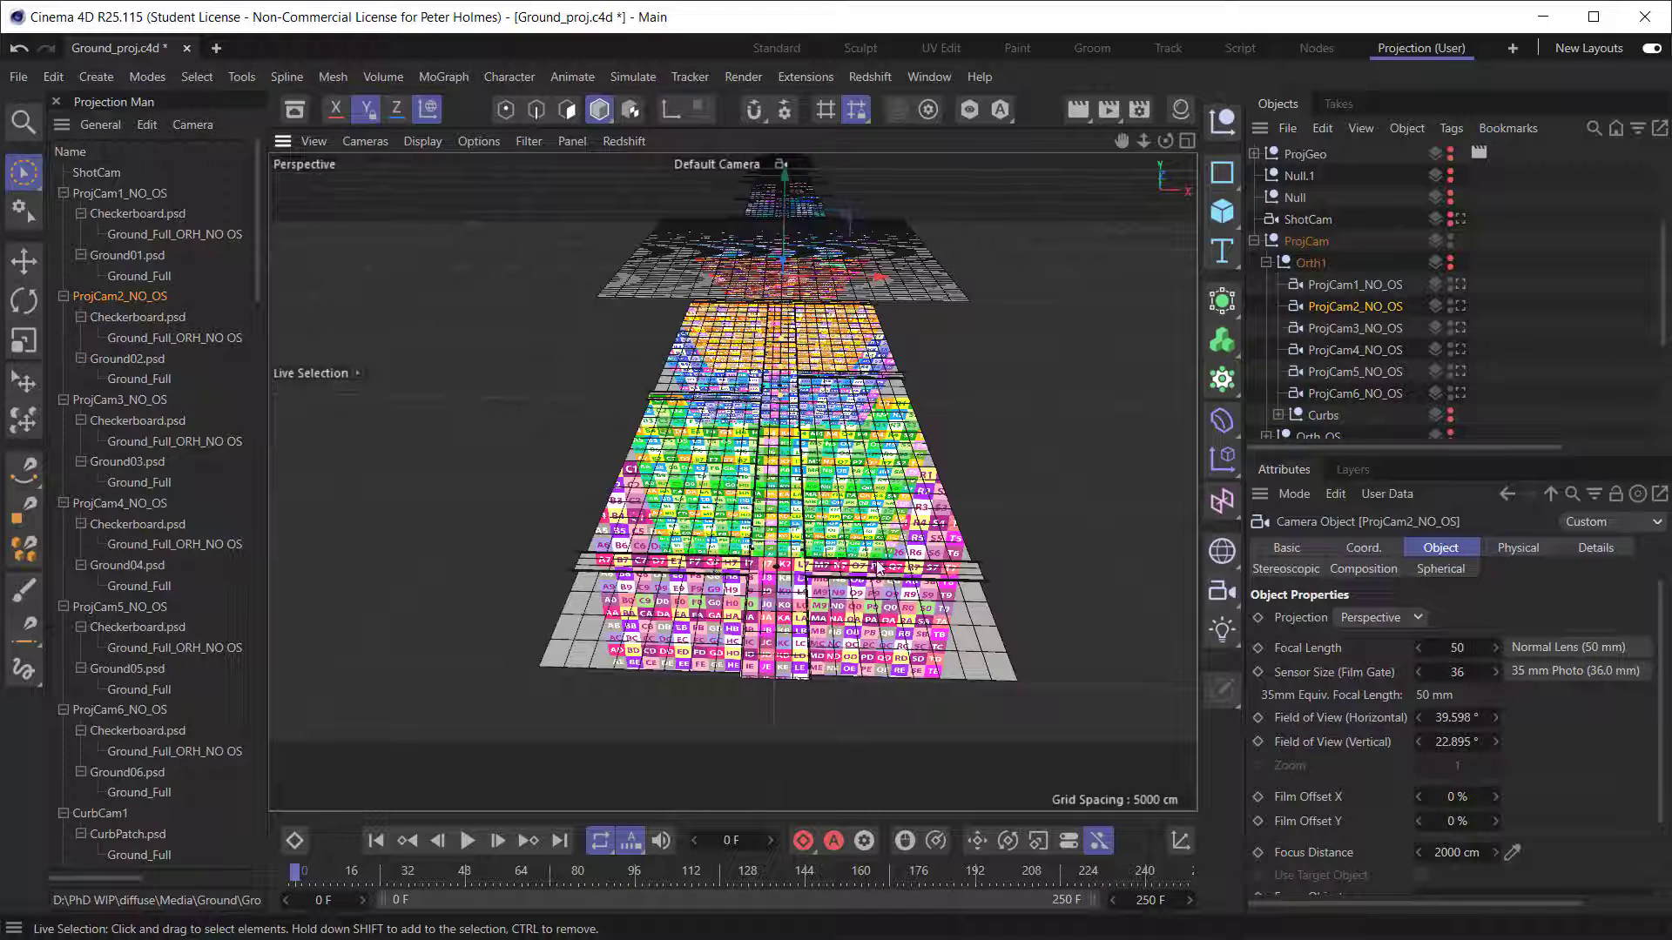
{"action": "mouse_move", "coordinate": [752, 559]}
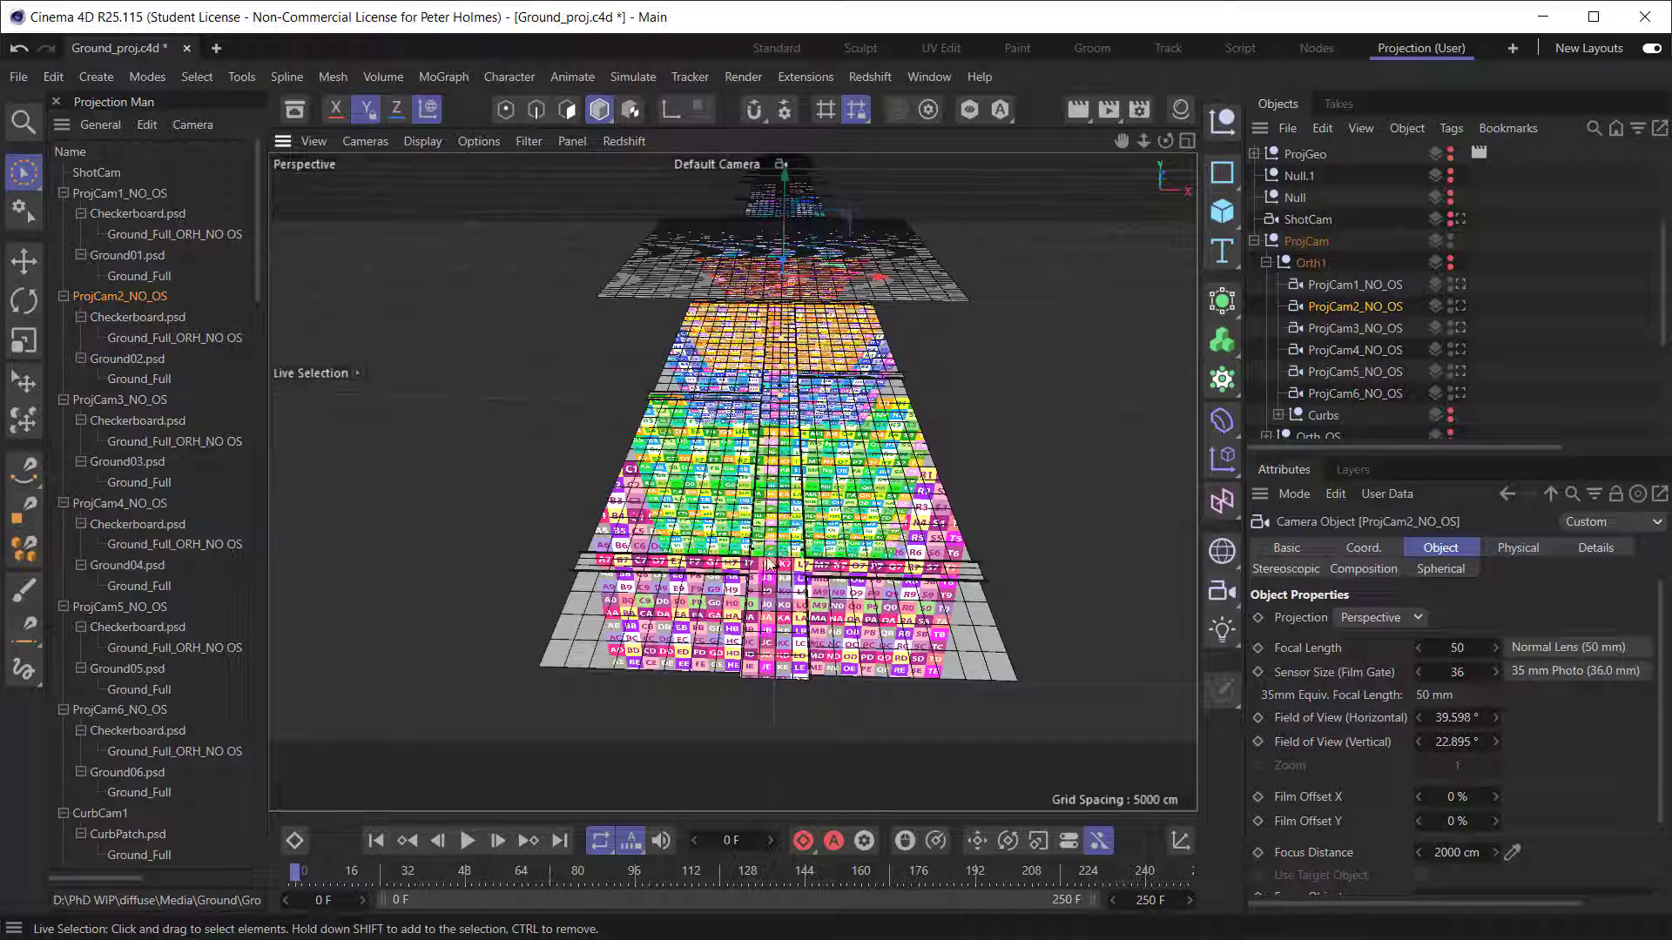
{"action": "mouse_move", "coordinate": [768, 571]}
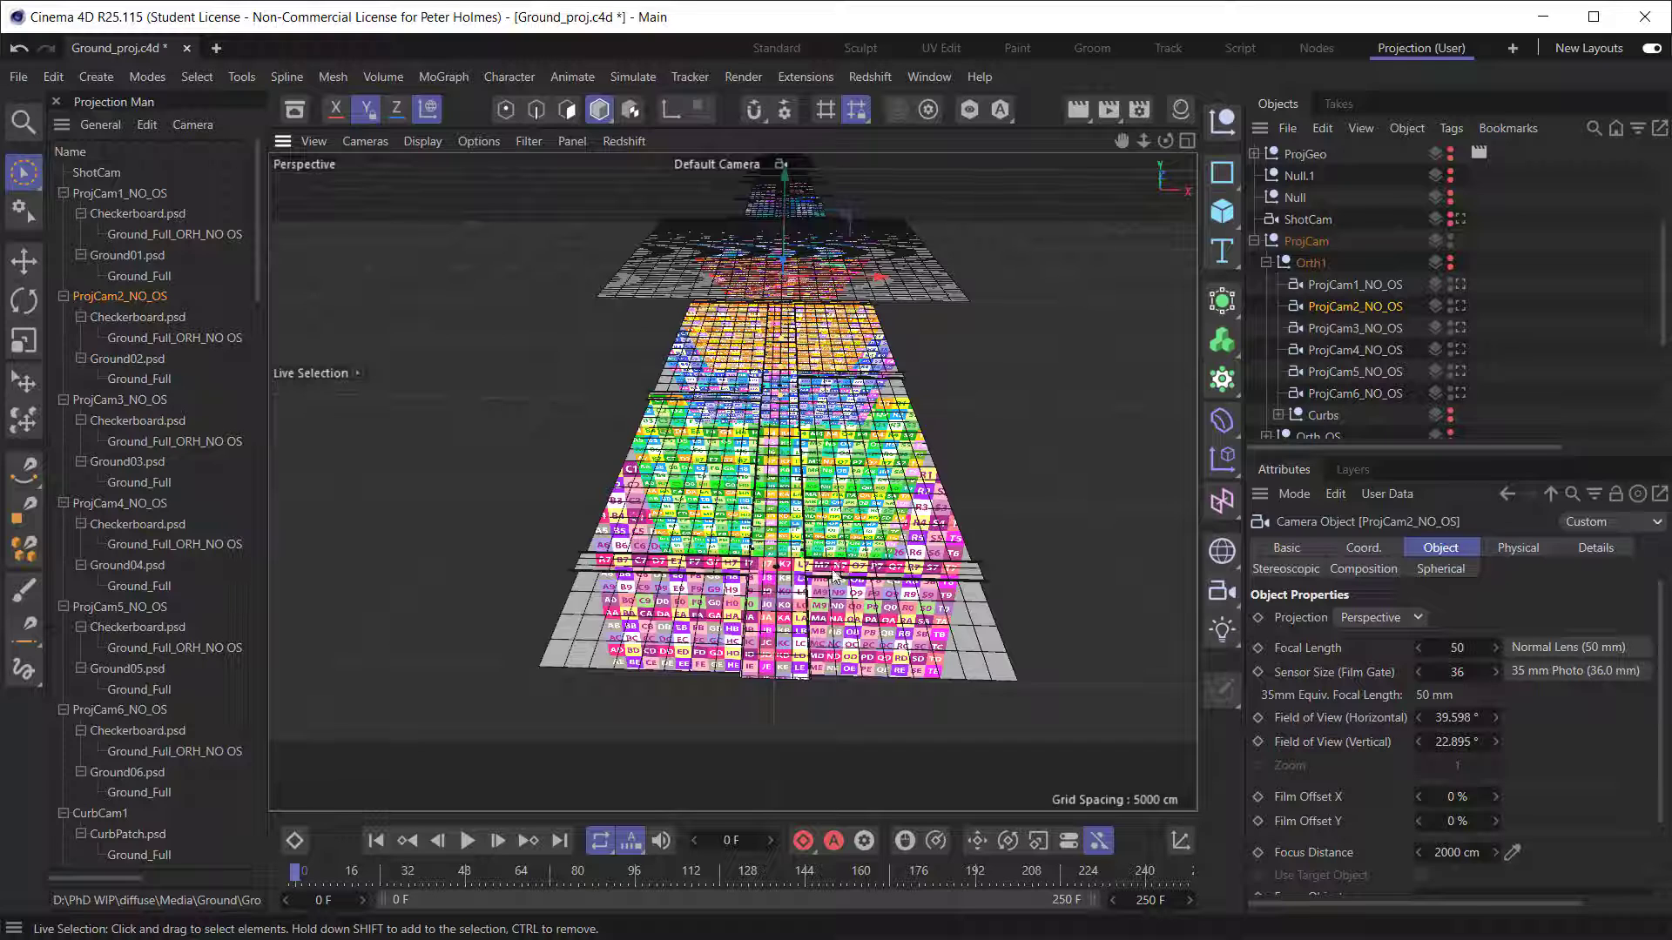
{"action": "mouse_move", "coordinate": [890, 406]}
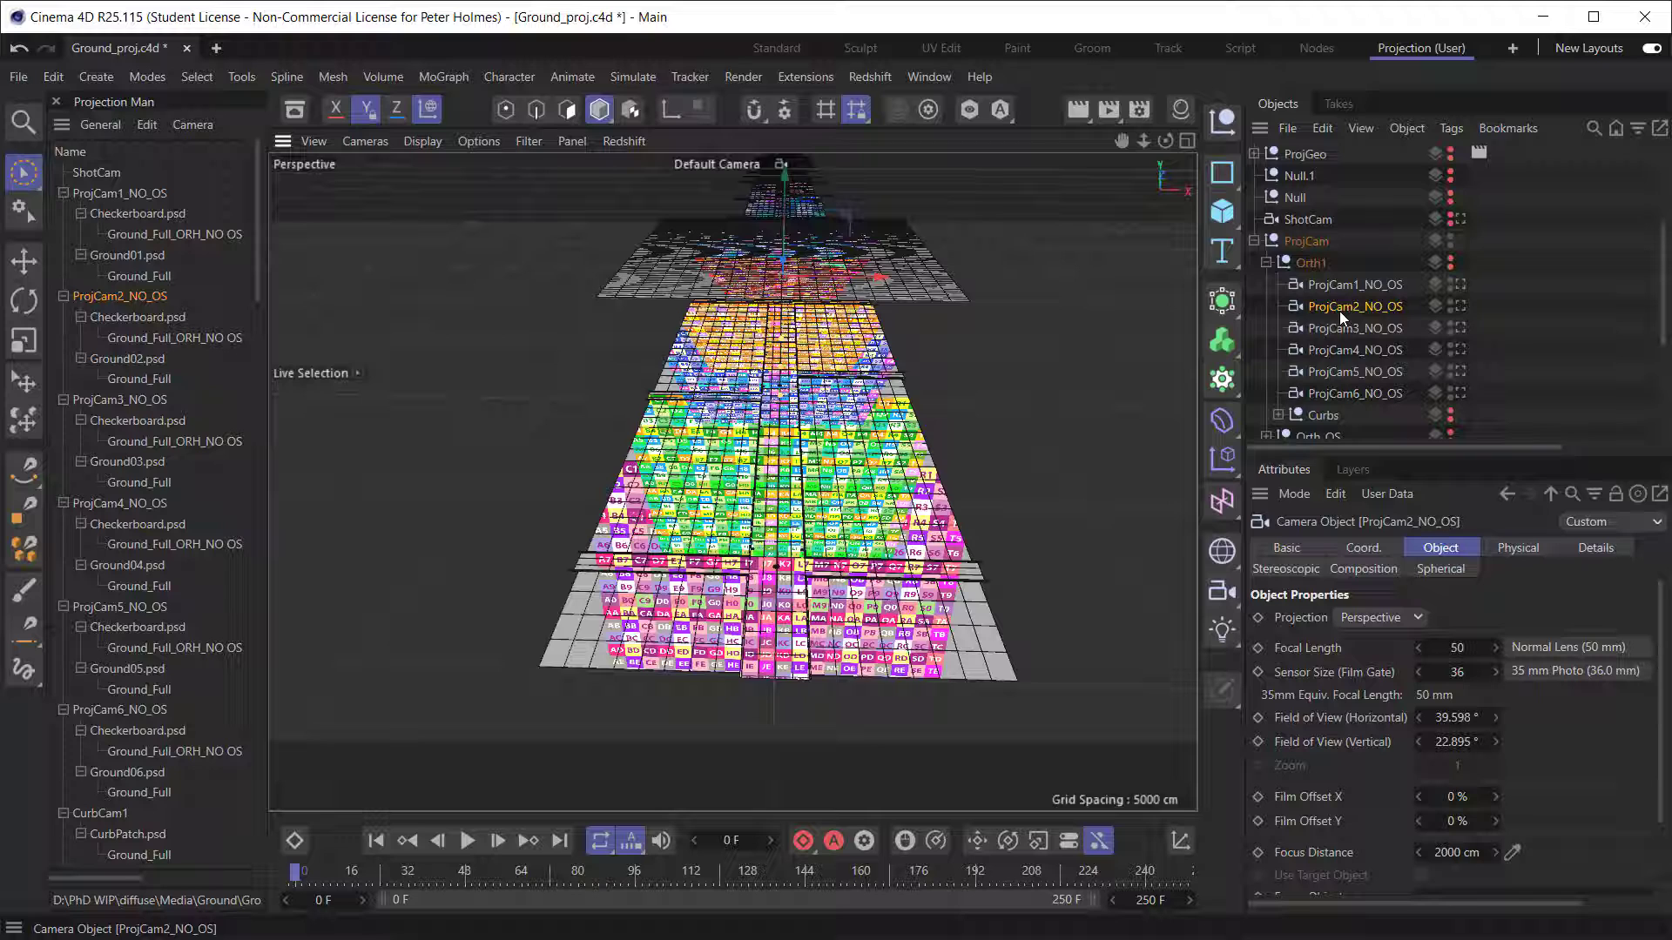
{"action": "mouse_move", "coordinate": [1486, 667]}
{"action": "type", "text": "41.5"}
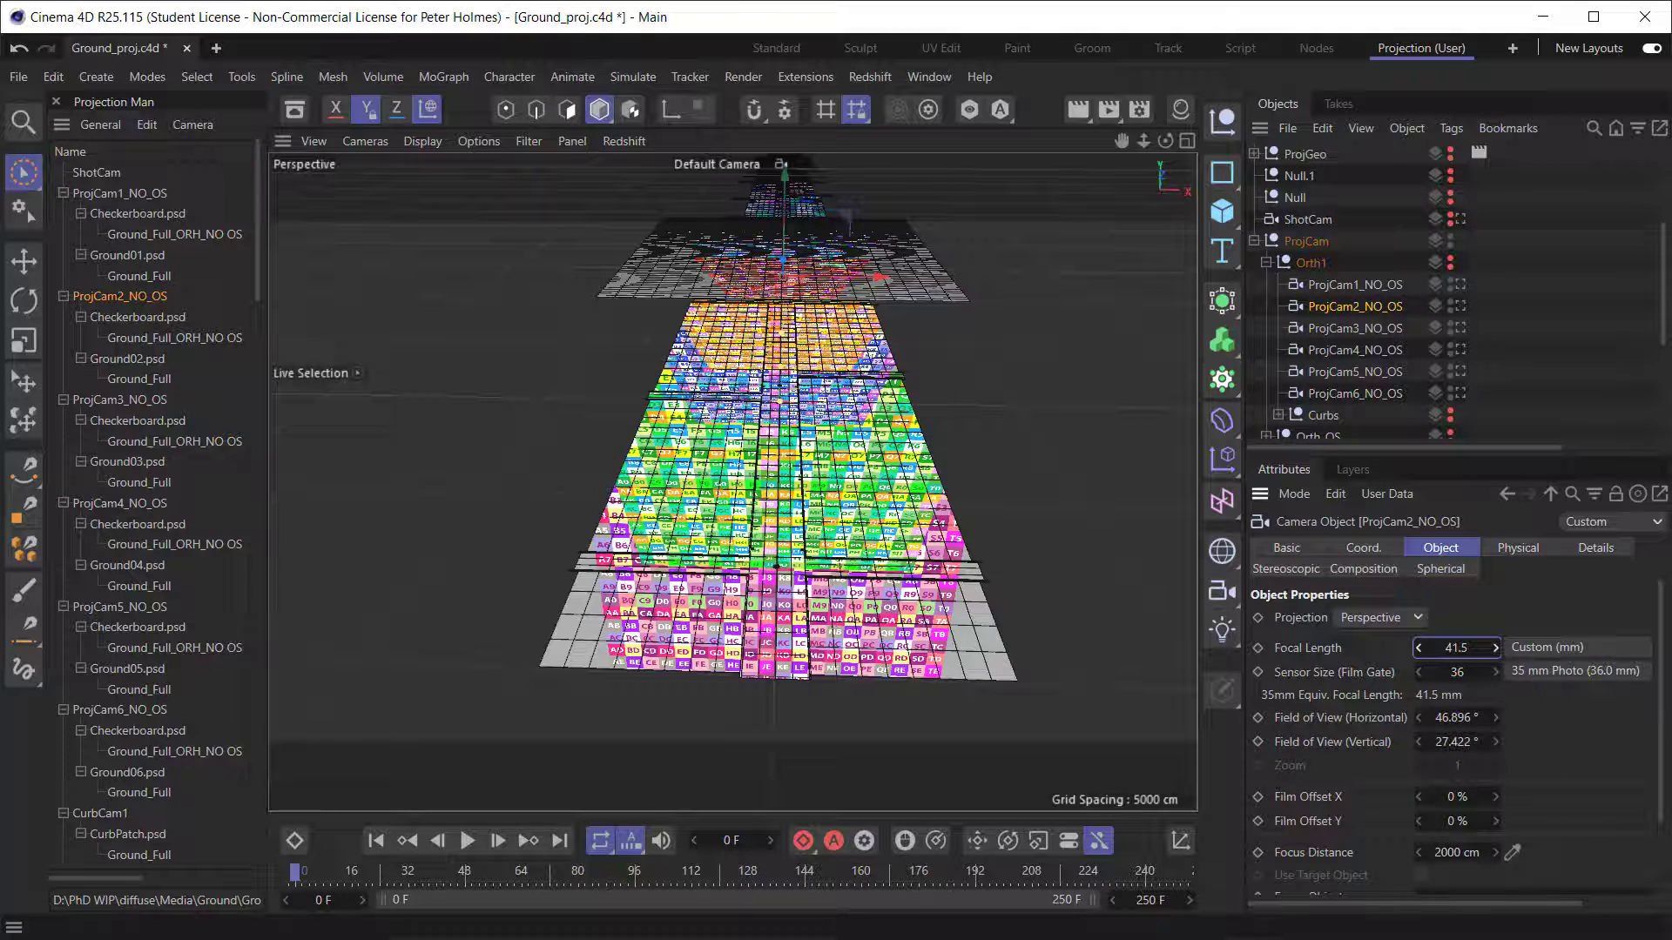
Nudge ProjCam2_NO_OS's Focal Length down from 50 mm, then enter 40 mm directly
{"action": "left_click", "coordinate": [1455, 648]}
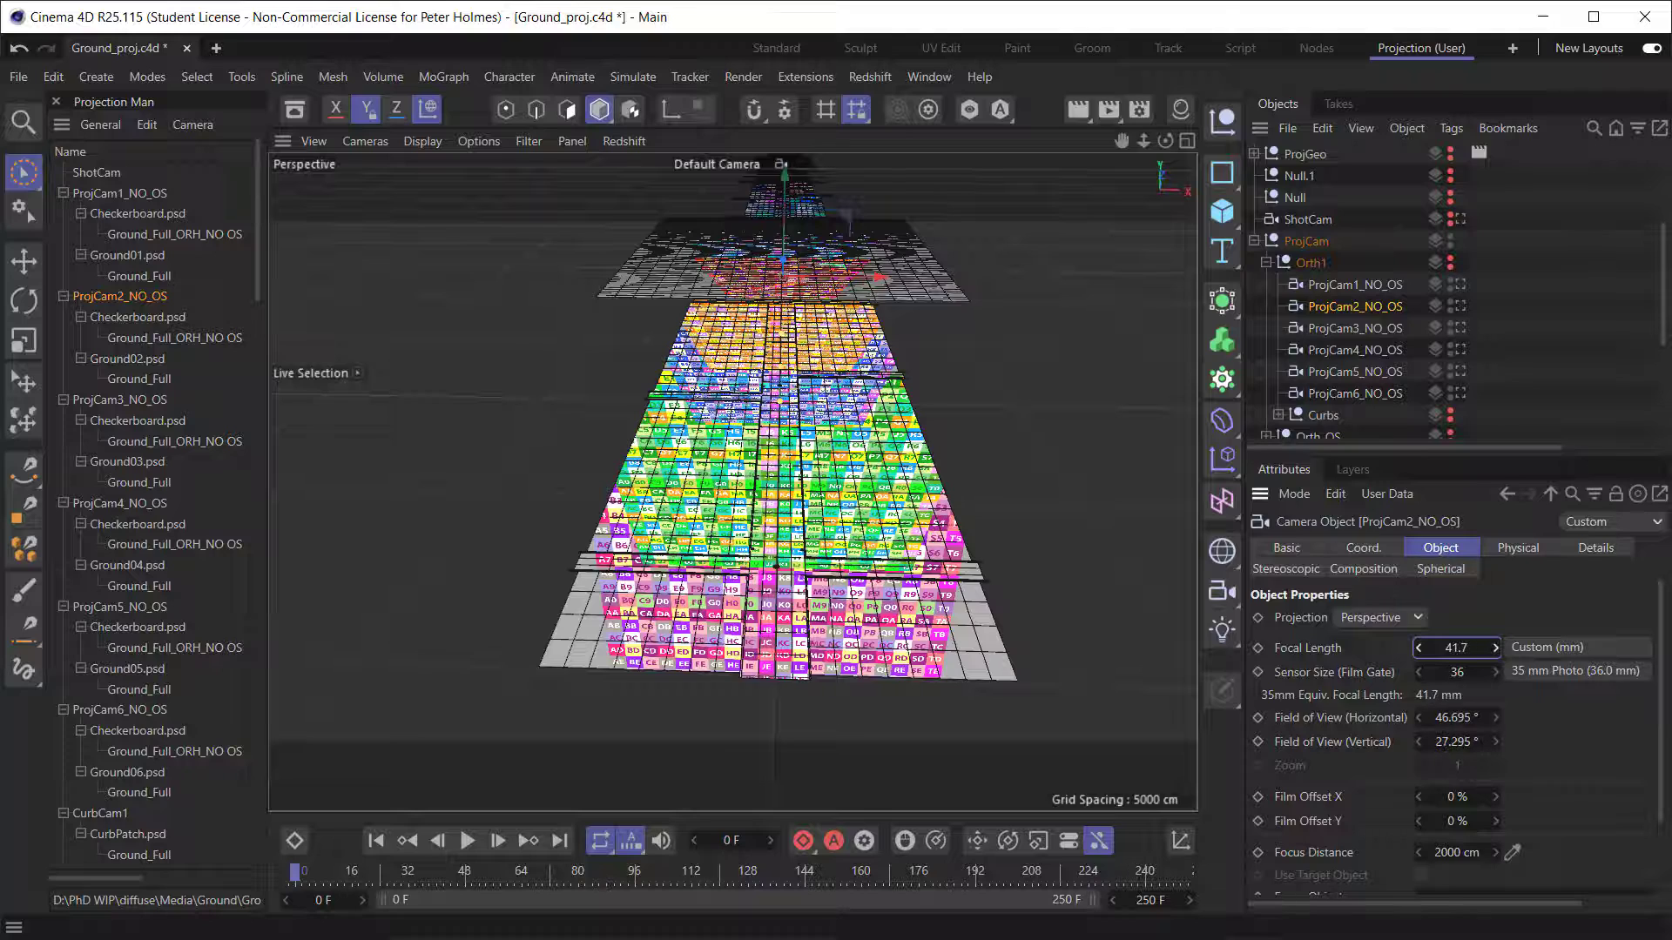
{"action": "left_click", "coordinate": [1419, 647]}
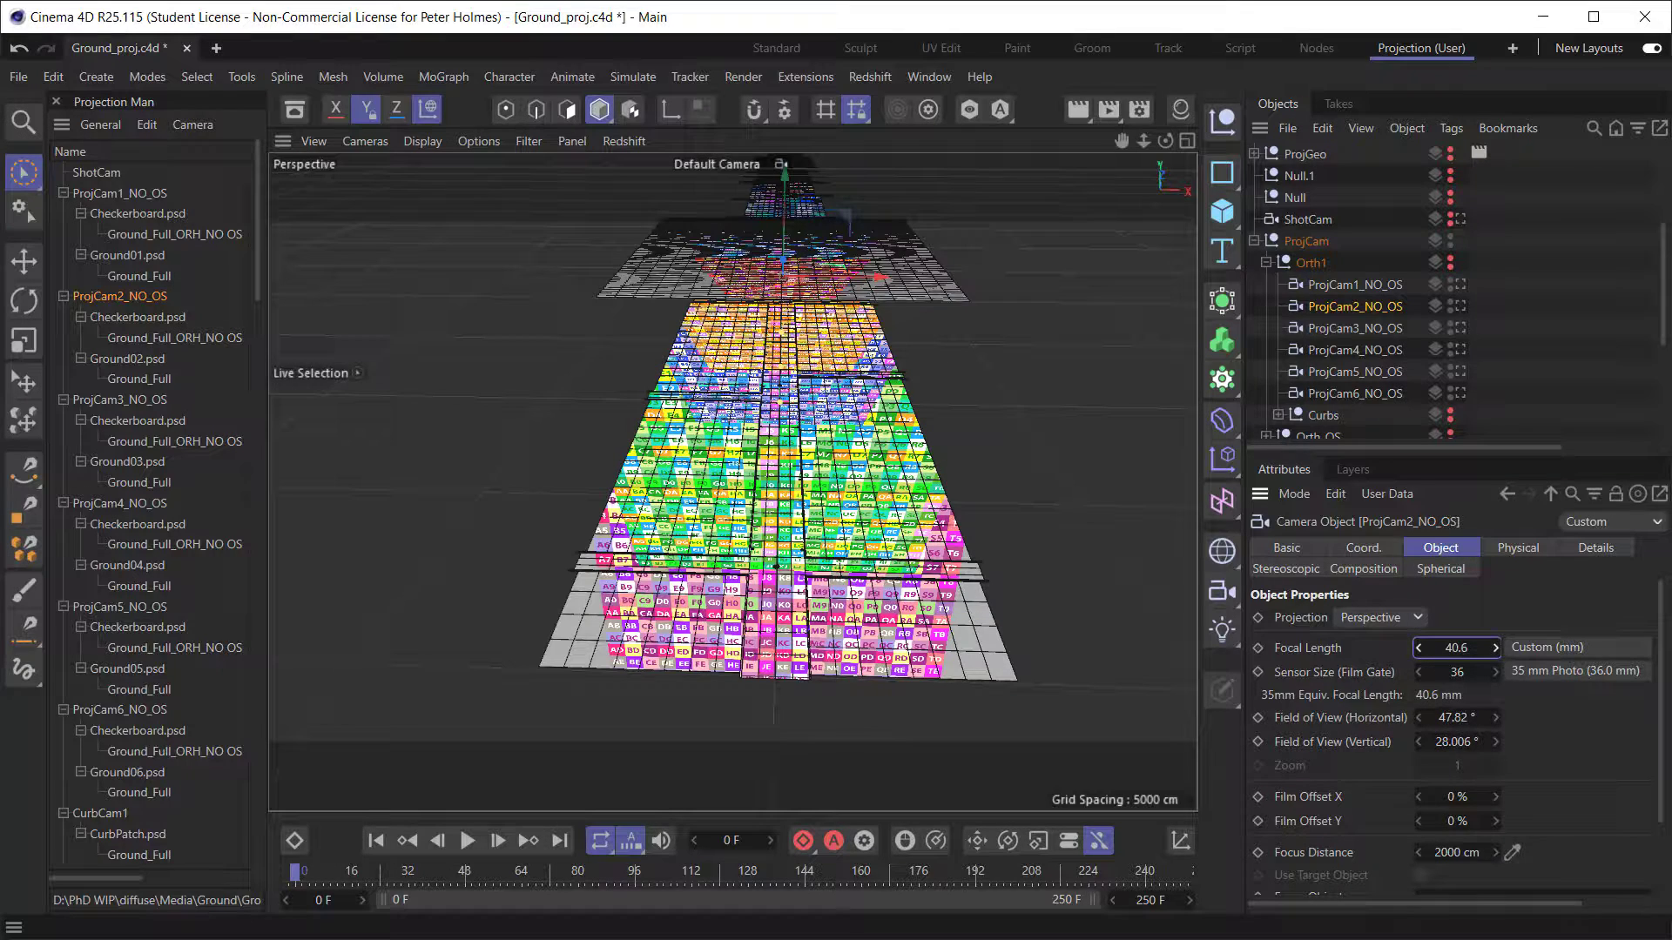
{"action": "left_click", "coordinate": [1419, 648]}
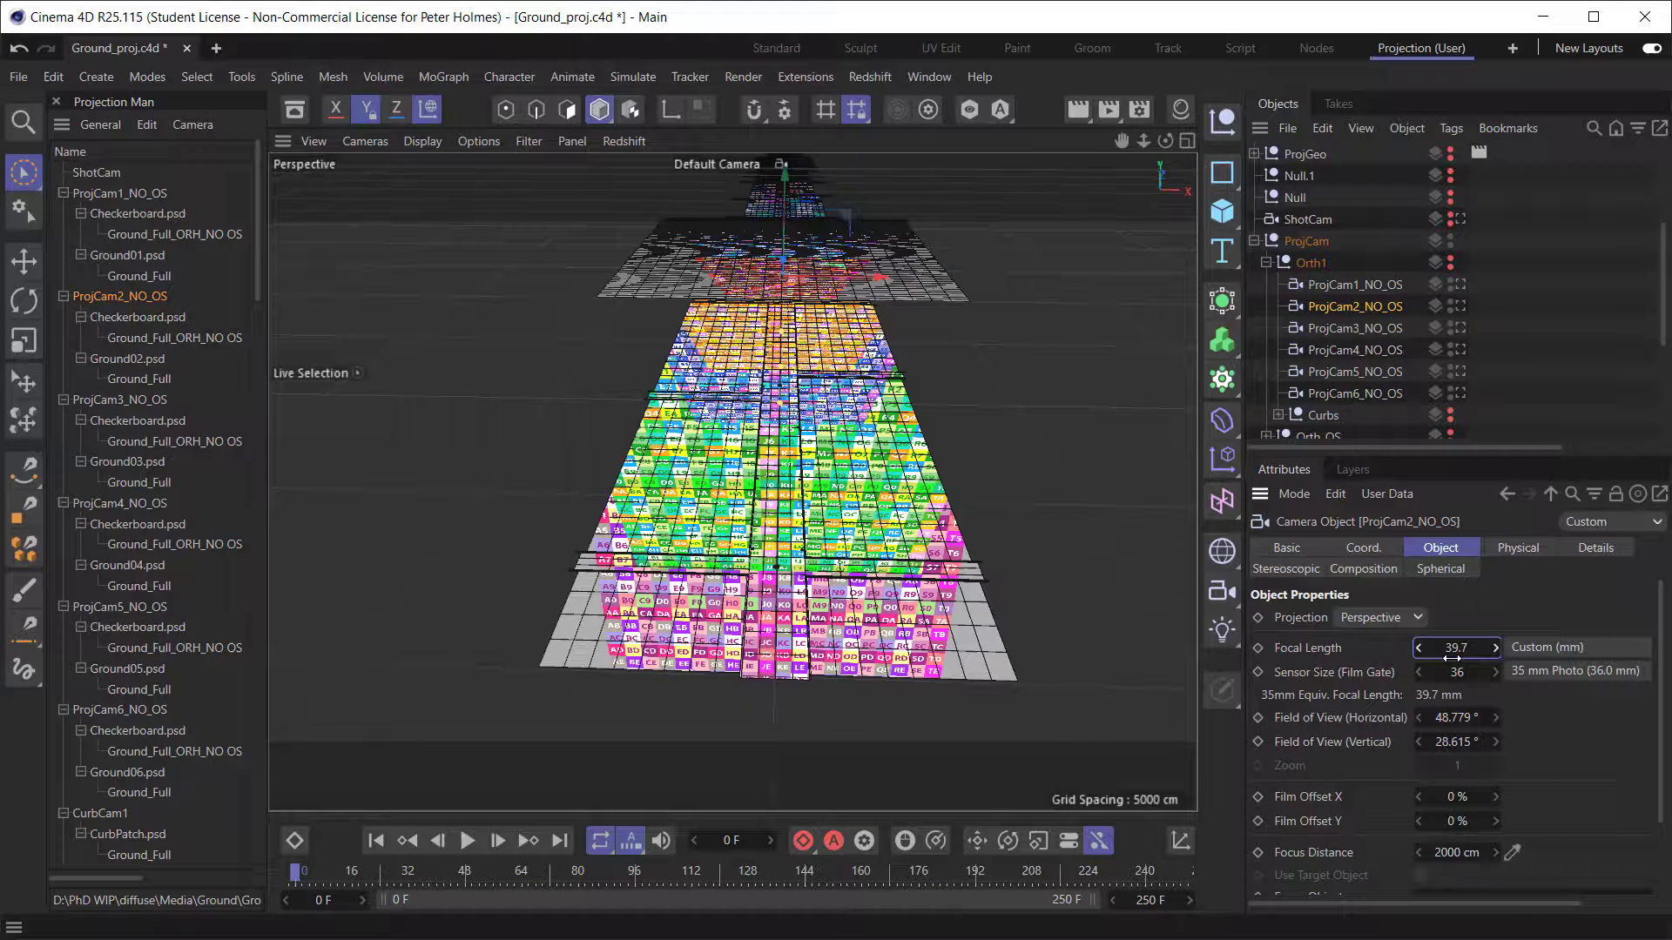
{"action": "triple_click", "coordinate": [1455, 648]}
{"action": "type", "text": "40"}
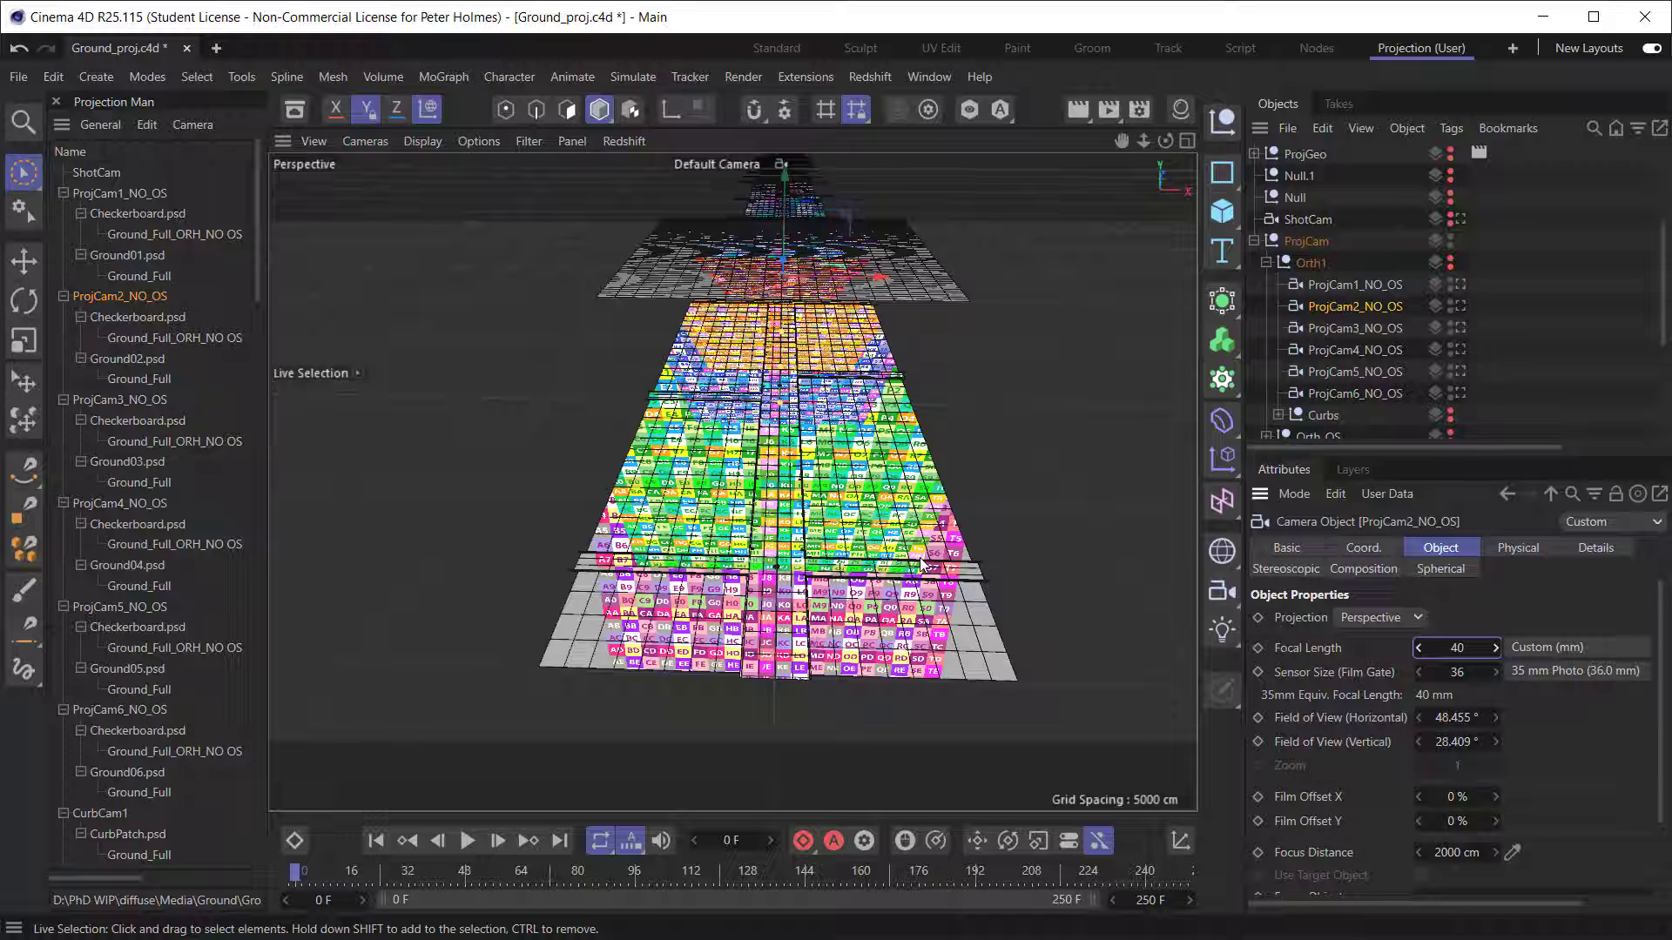
{"action": "mouse_move", "coordinate": [839, 371]}
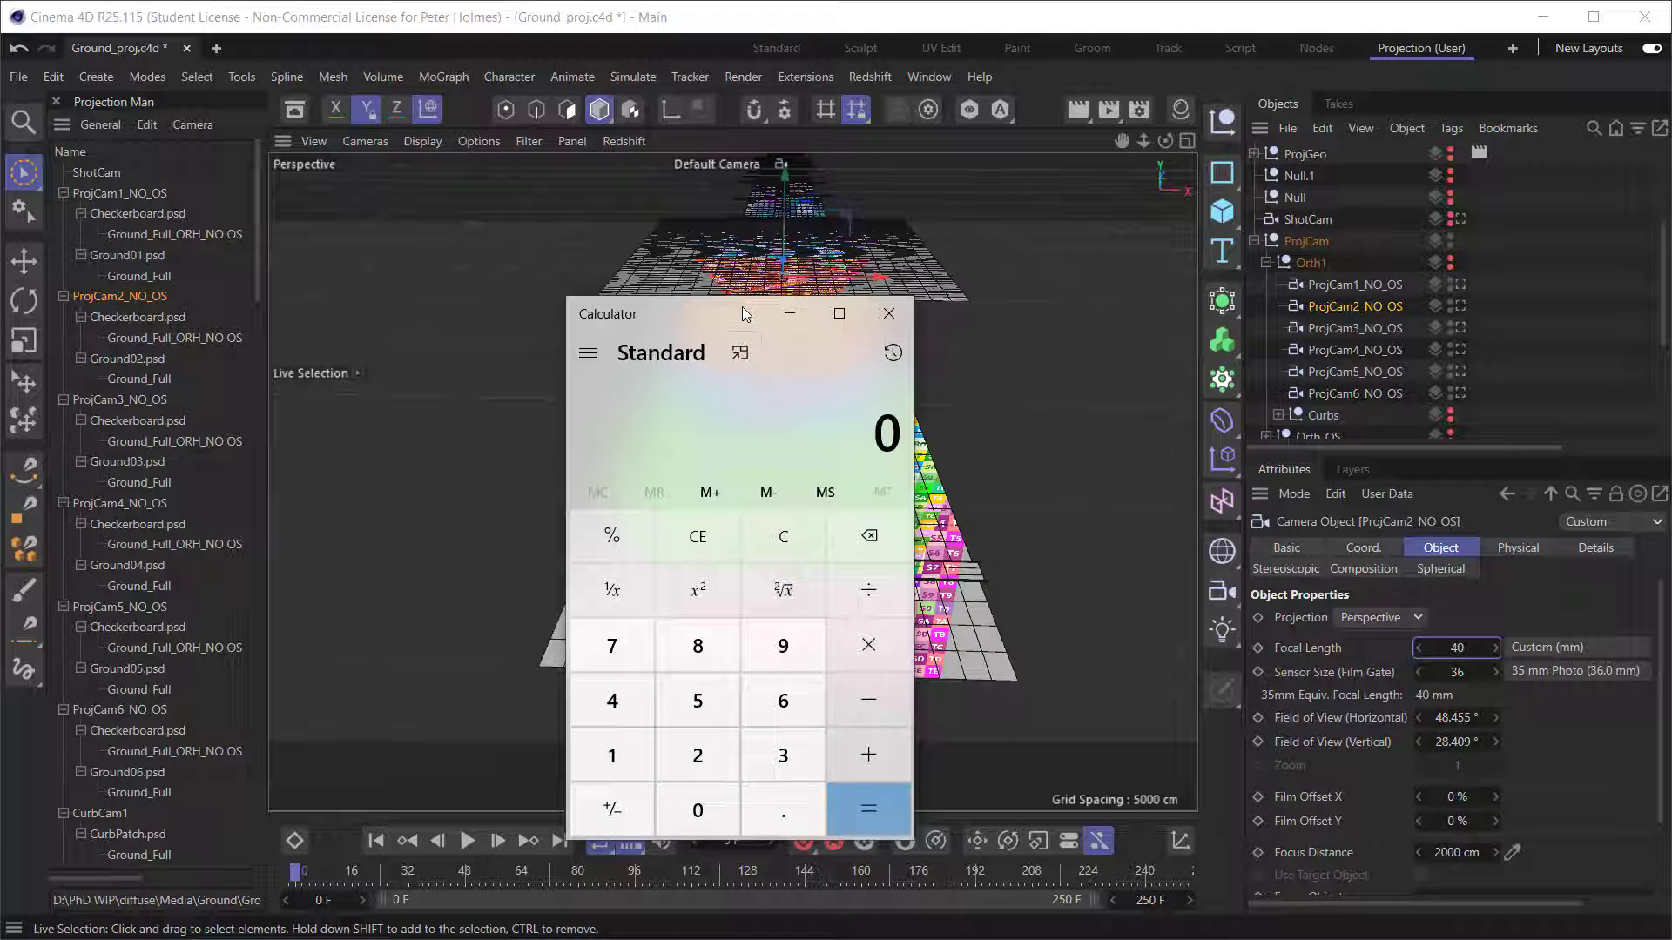
Move Calculator aside, compute 50 ÷ 40 = 1.25, then enter × 400
{"action": "left_click_drag", "start_coordinate": [693, 313], "coordinate": [693, 187]}
{"action": "type", "text": "50"}
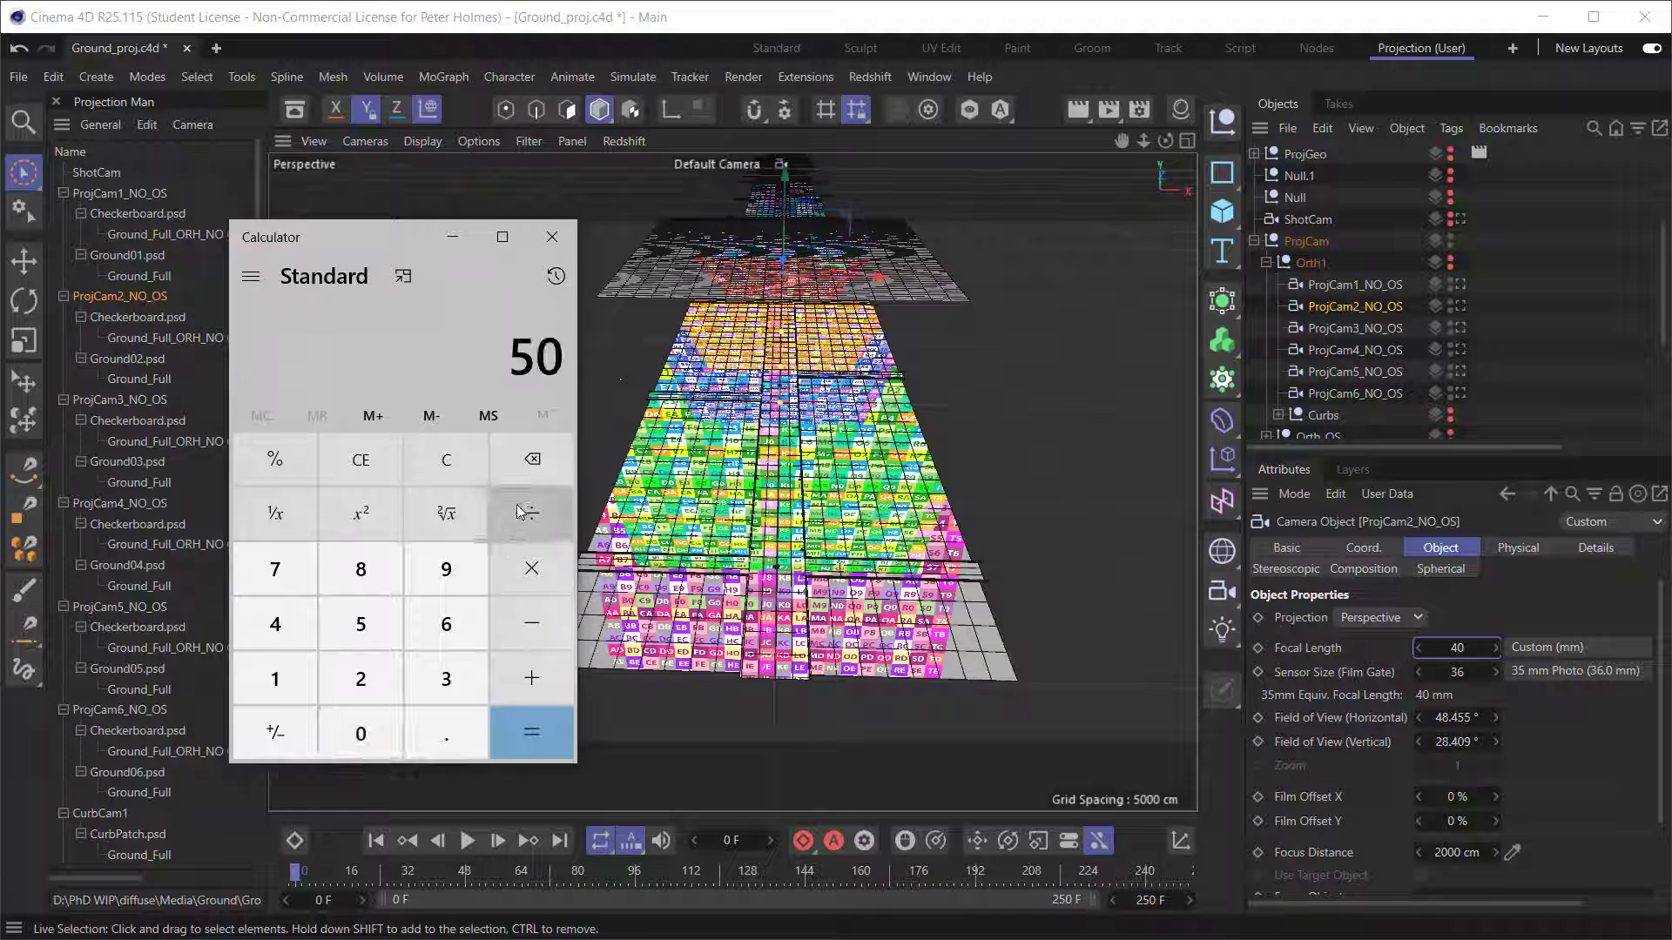
{"action": "left_click", "coordinate": [531, 512]}
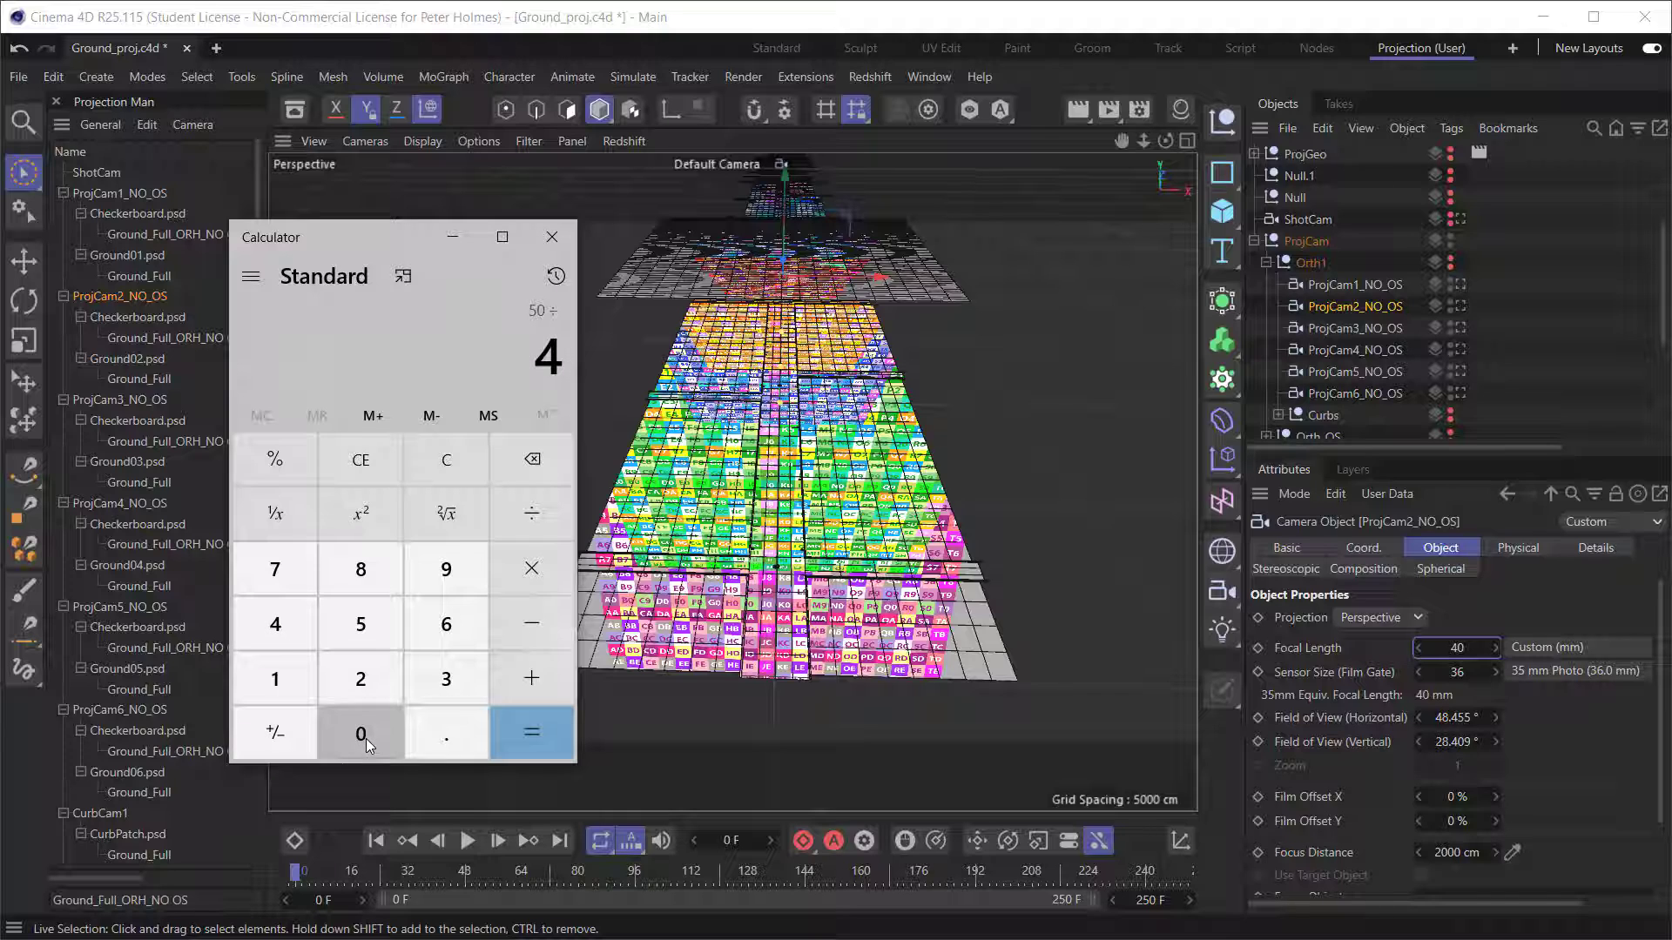
{"action": "left_click", "coordinate": [532, 733]}
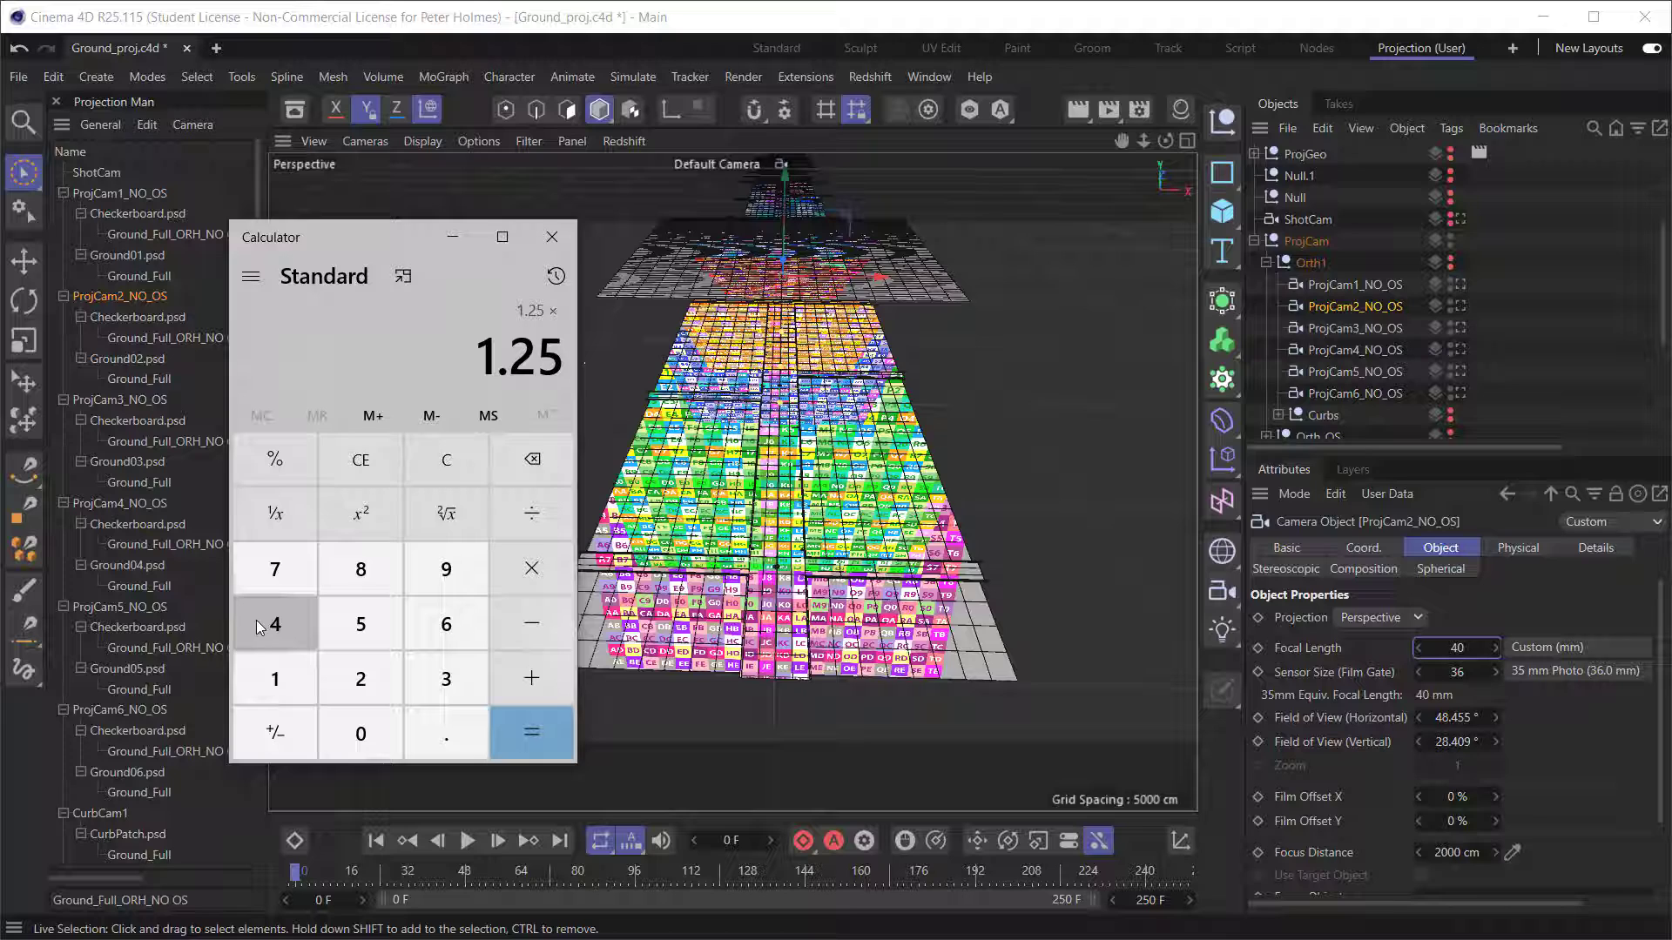
{"action": "left_click", "coordinate": [358, 733]}
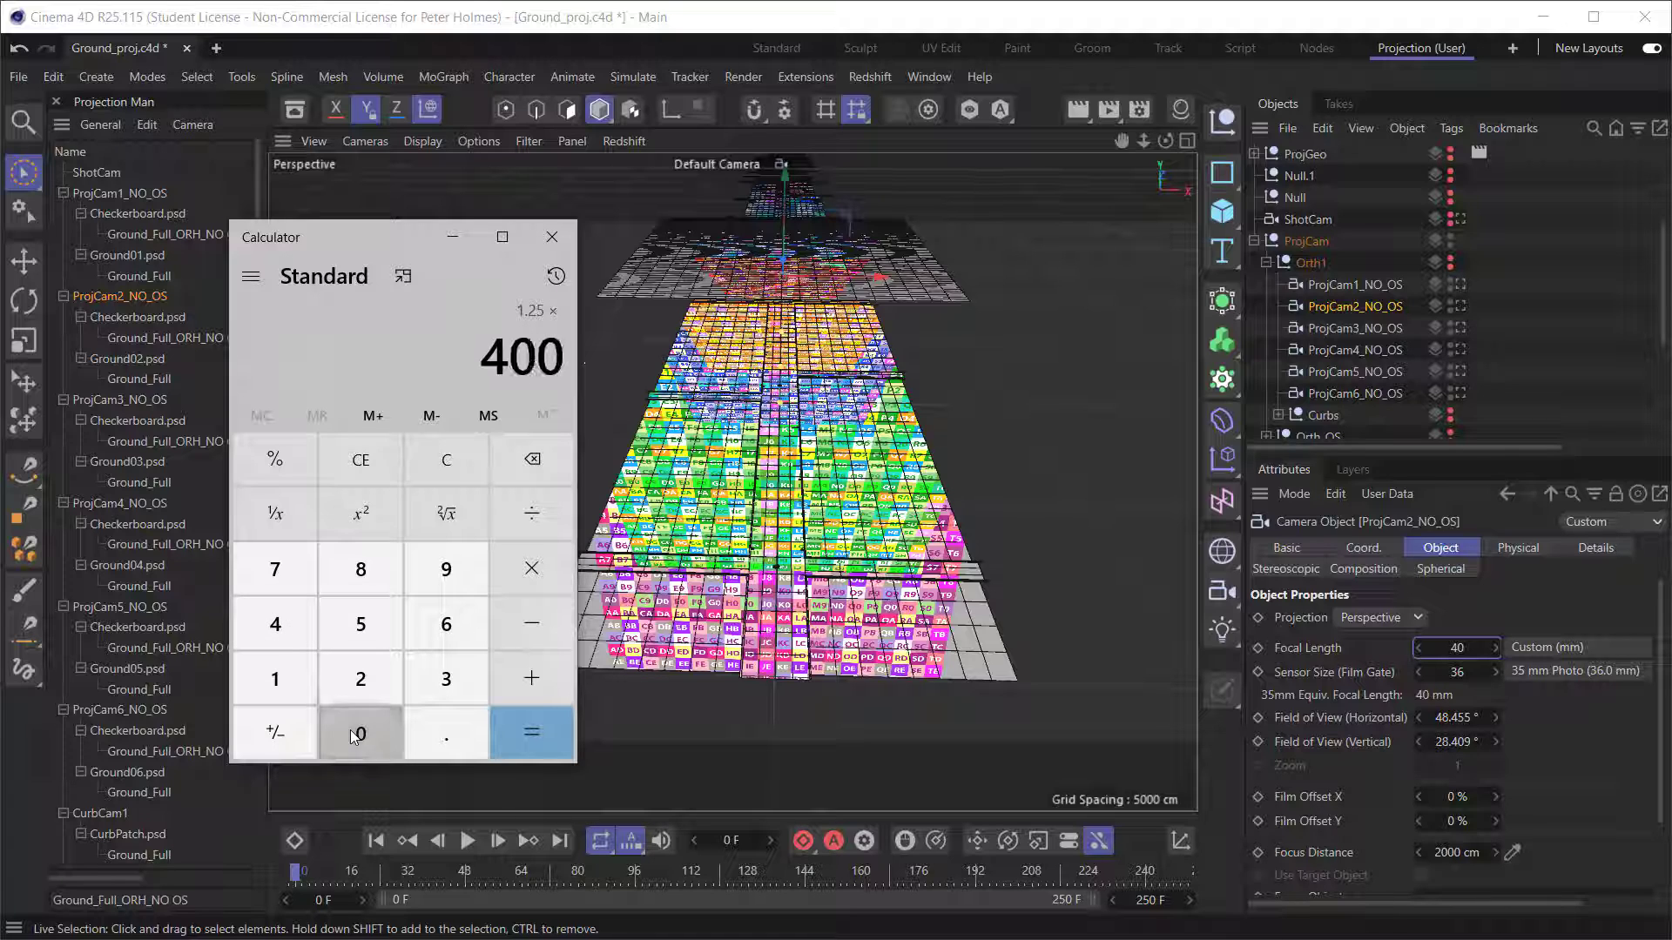
{"action": "left_click", "coordinate": [531, 733]}
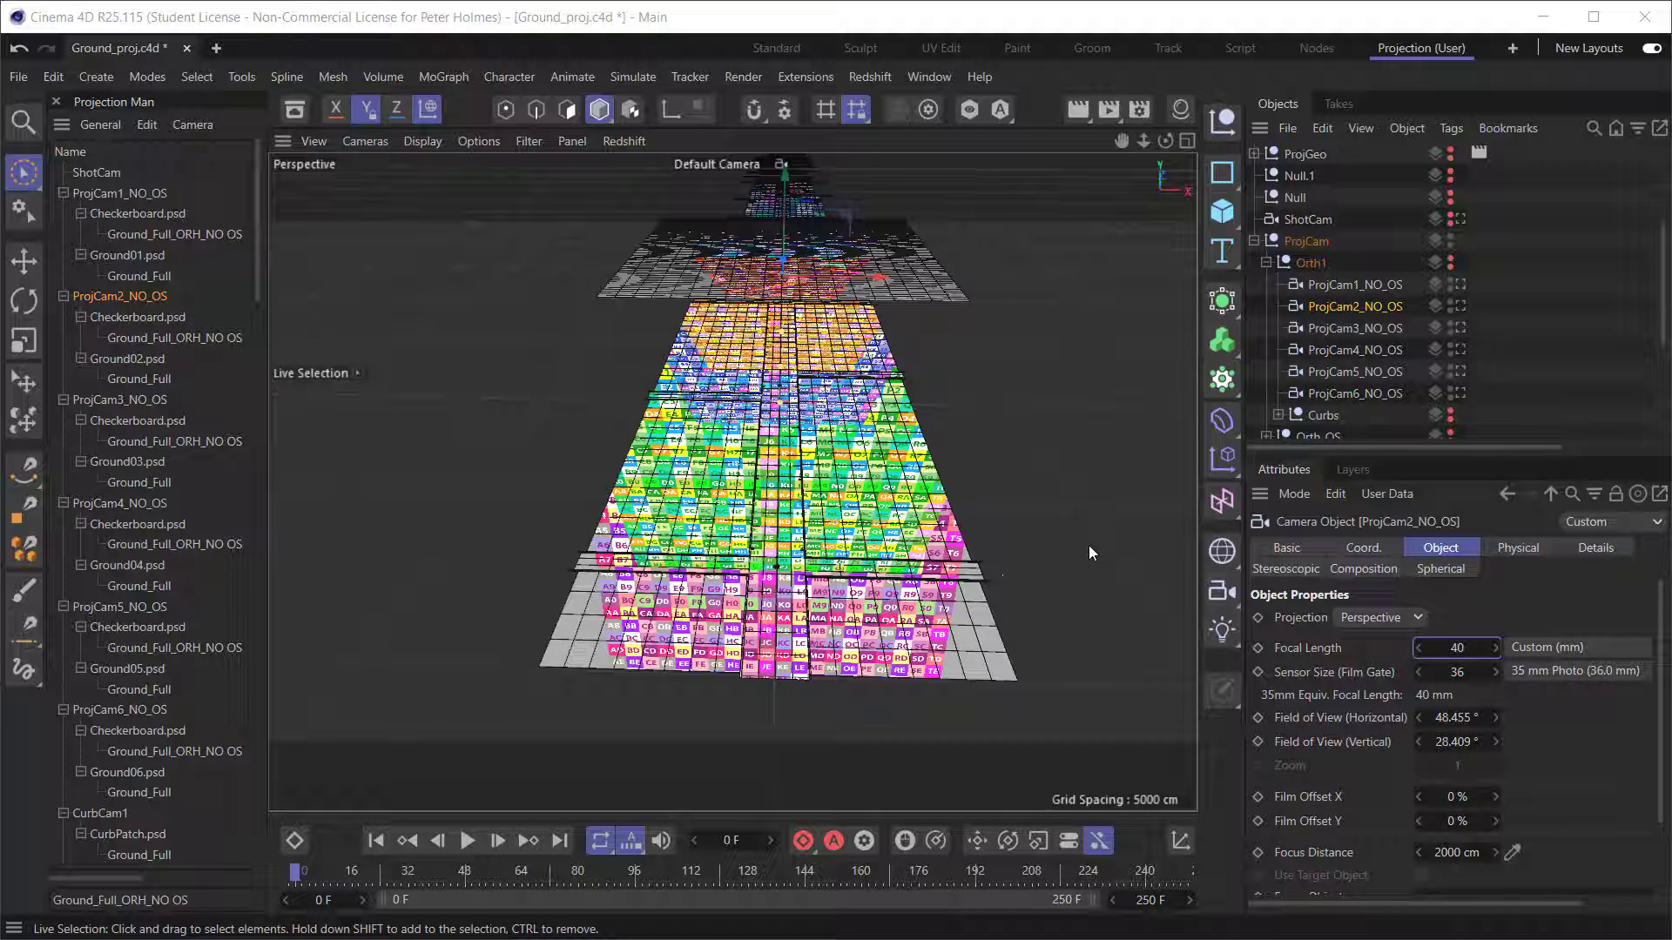
{"action": "mouse_move", "coordinate": [875, 445]}
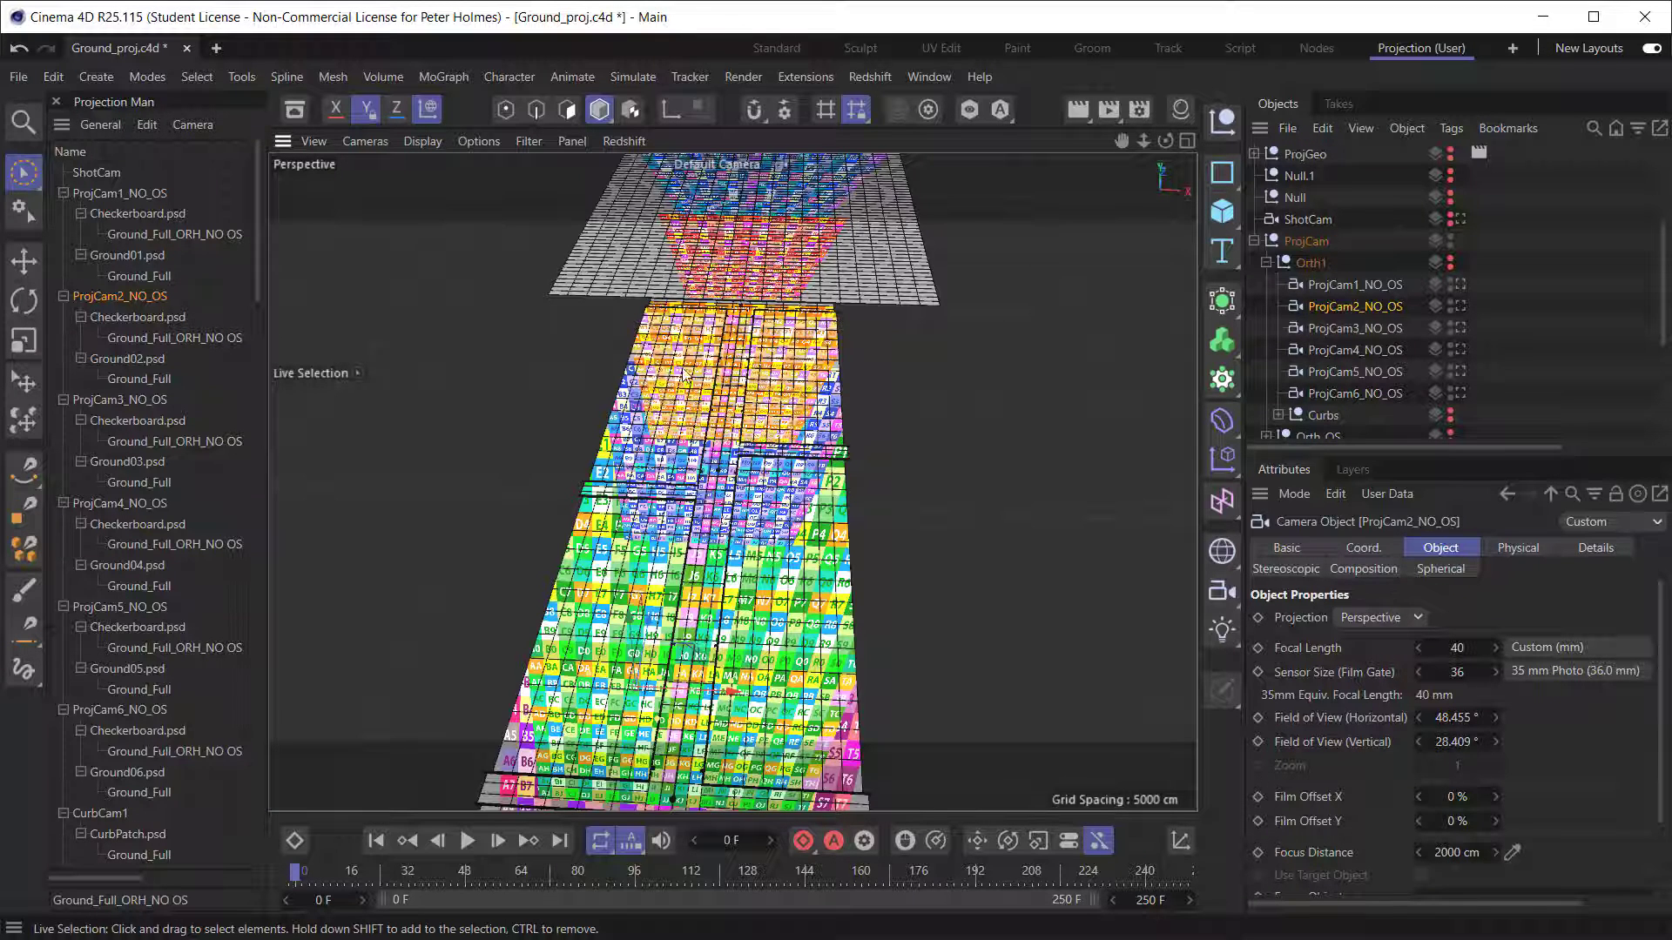
{"action": "mouse_move", "coordinate": [775, 317]}
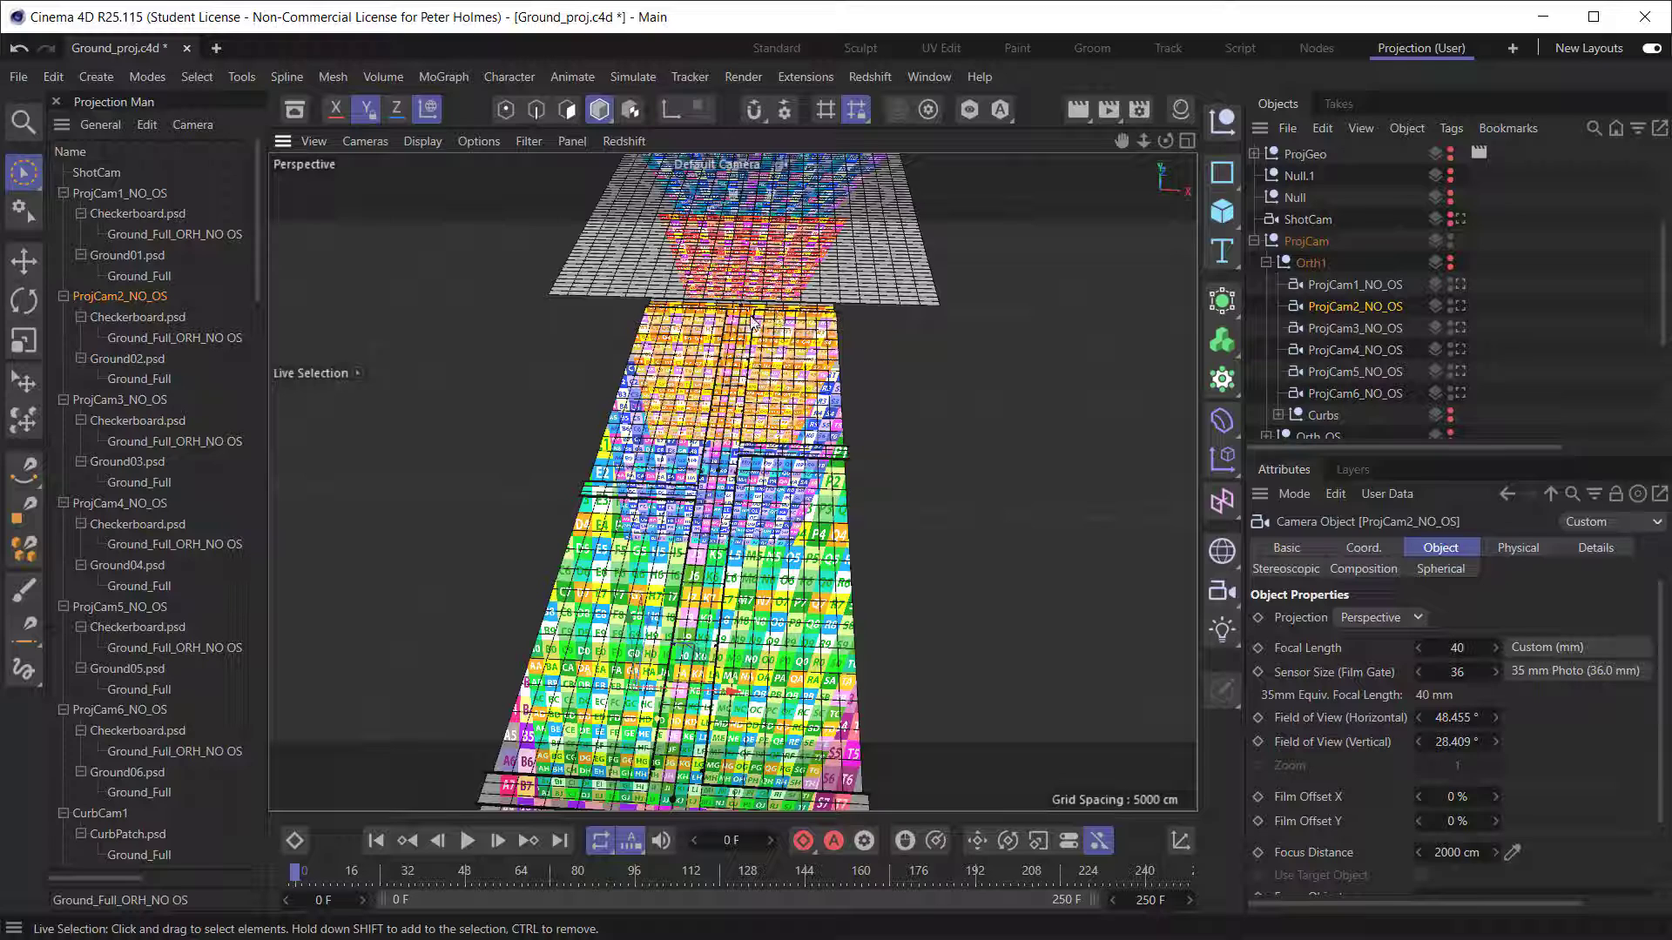
{"action": "mouse_move", "coordinate": [1386, 906]}
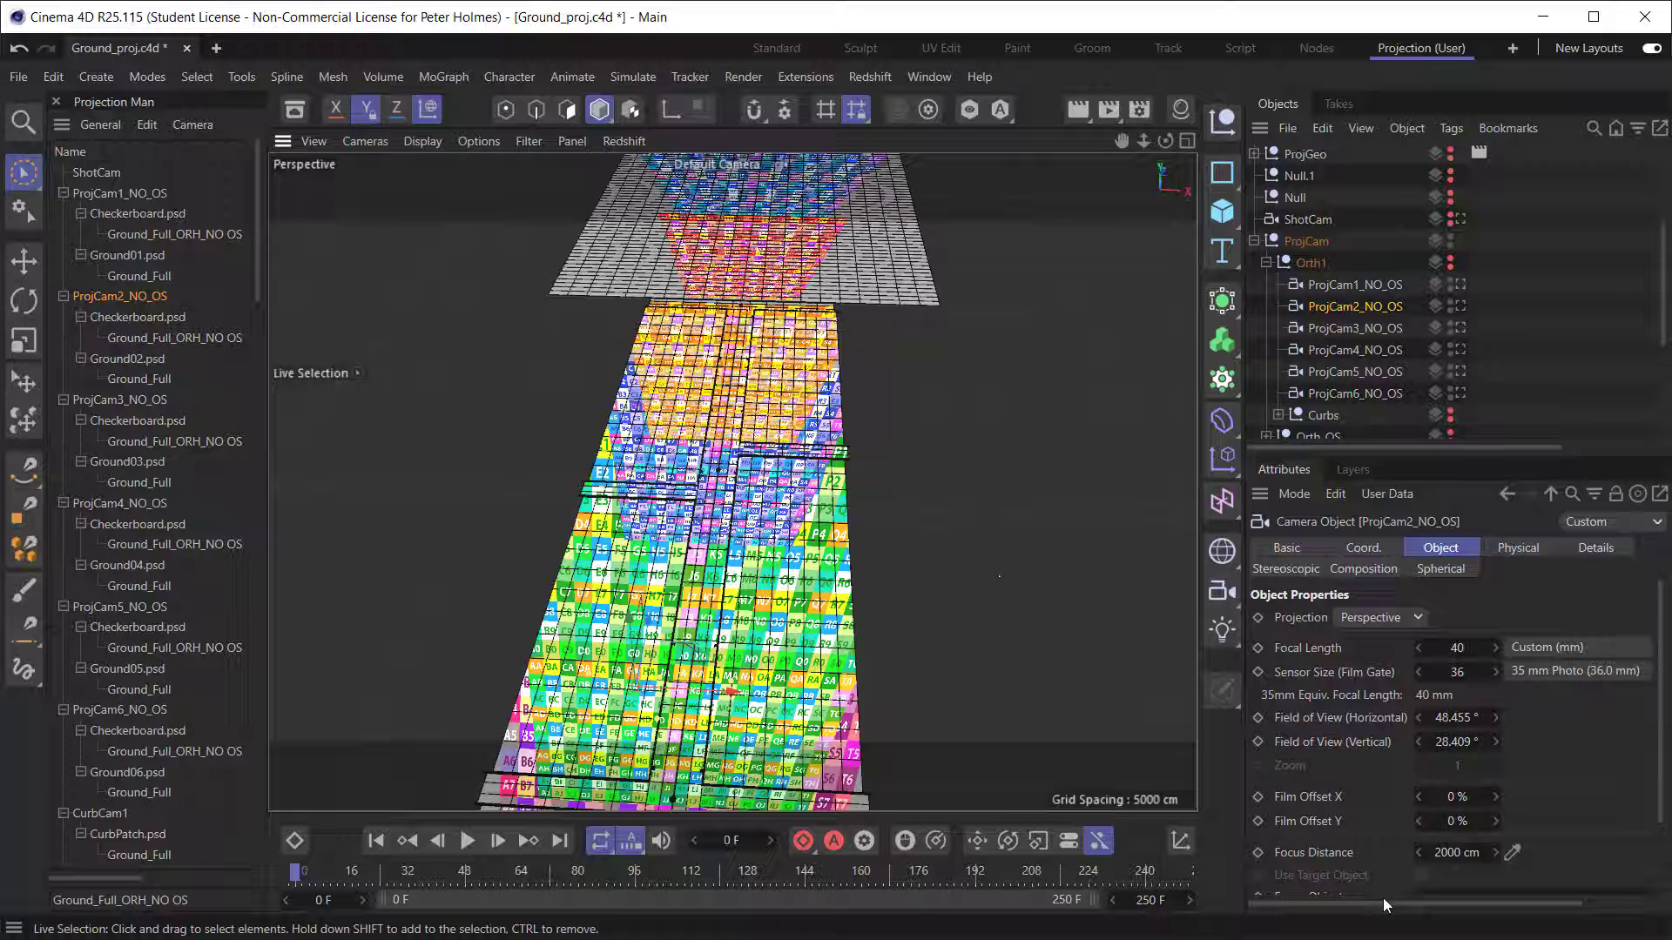
Select ProjCam3_NO_OS and set its Focal Length to 35.7 mm for road overscan
{"action": "left_click", "coordinate": [1346, 328]}
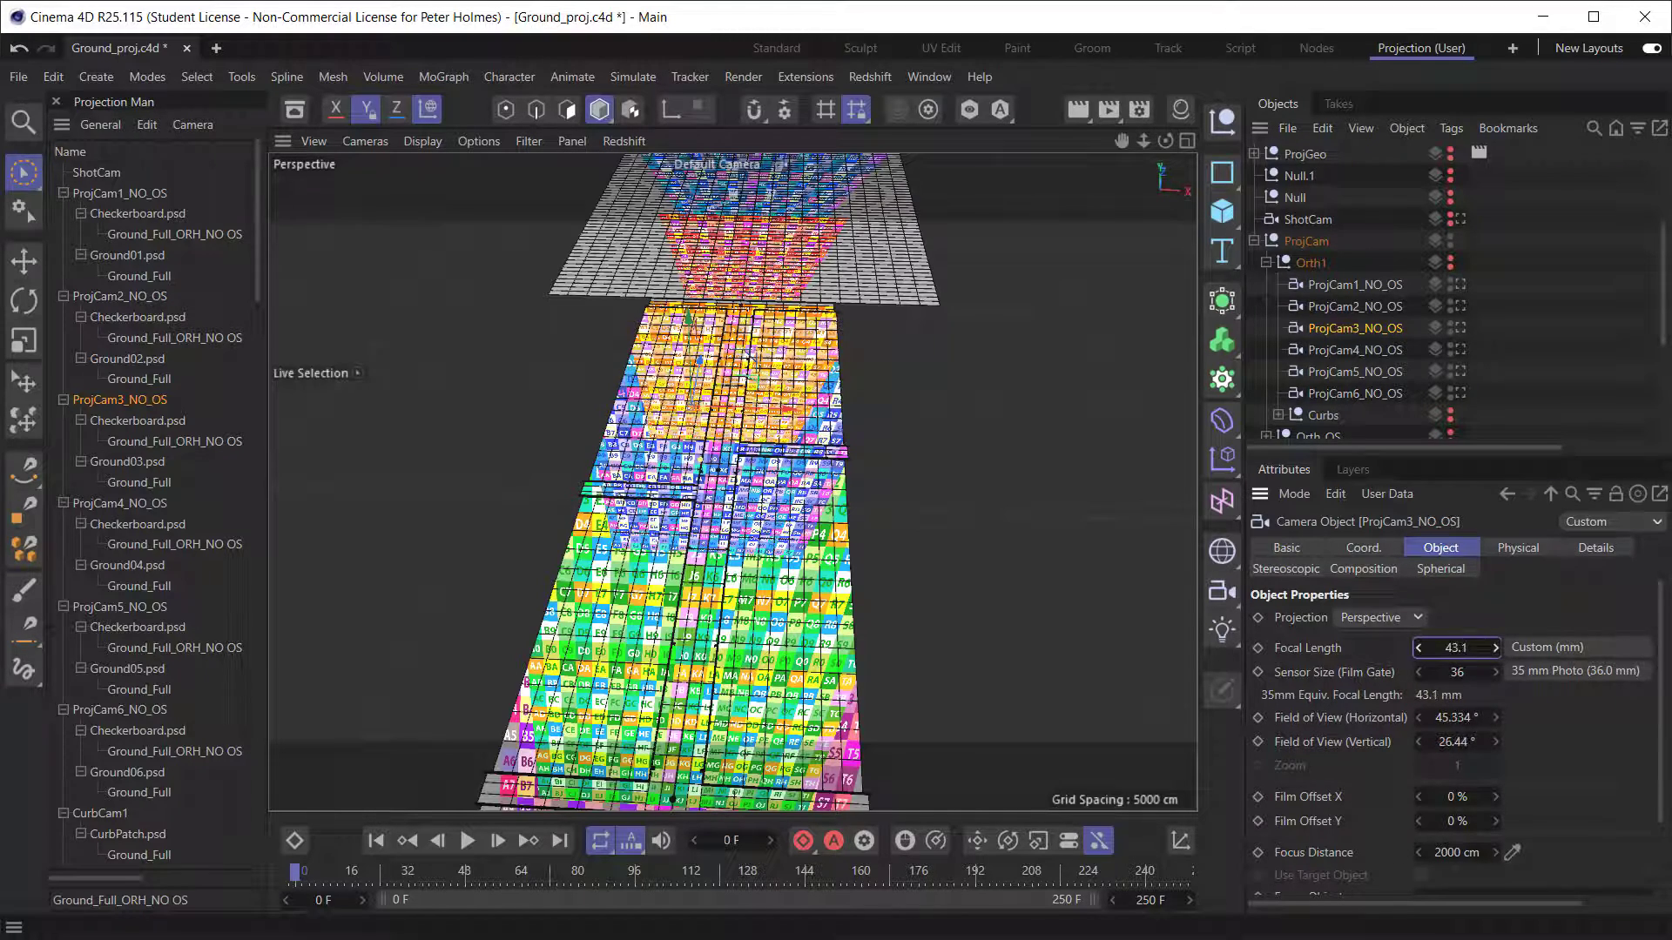
{"action": "left_click", "coordinate": [1456, 647]}
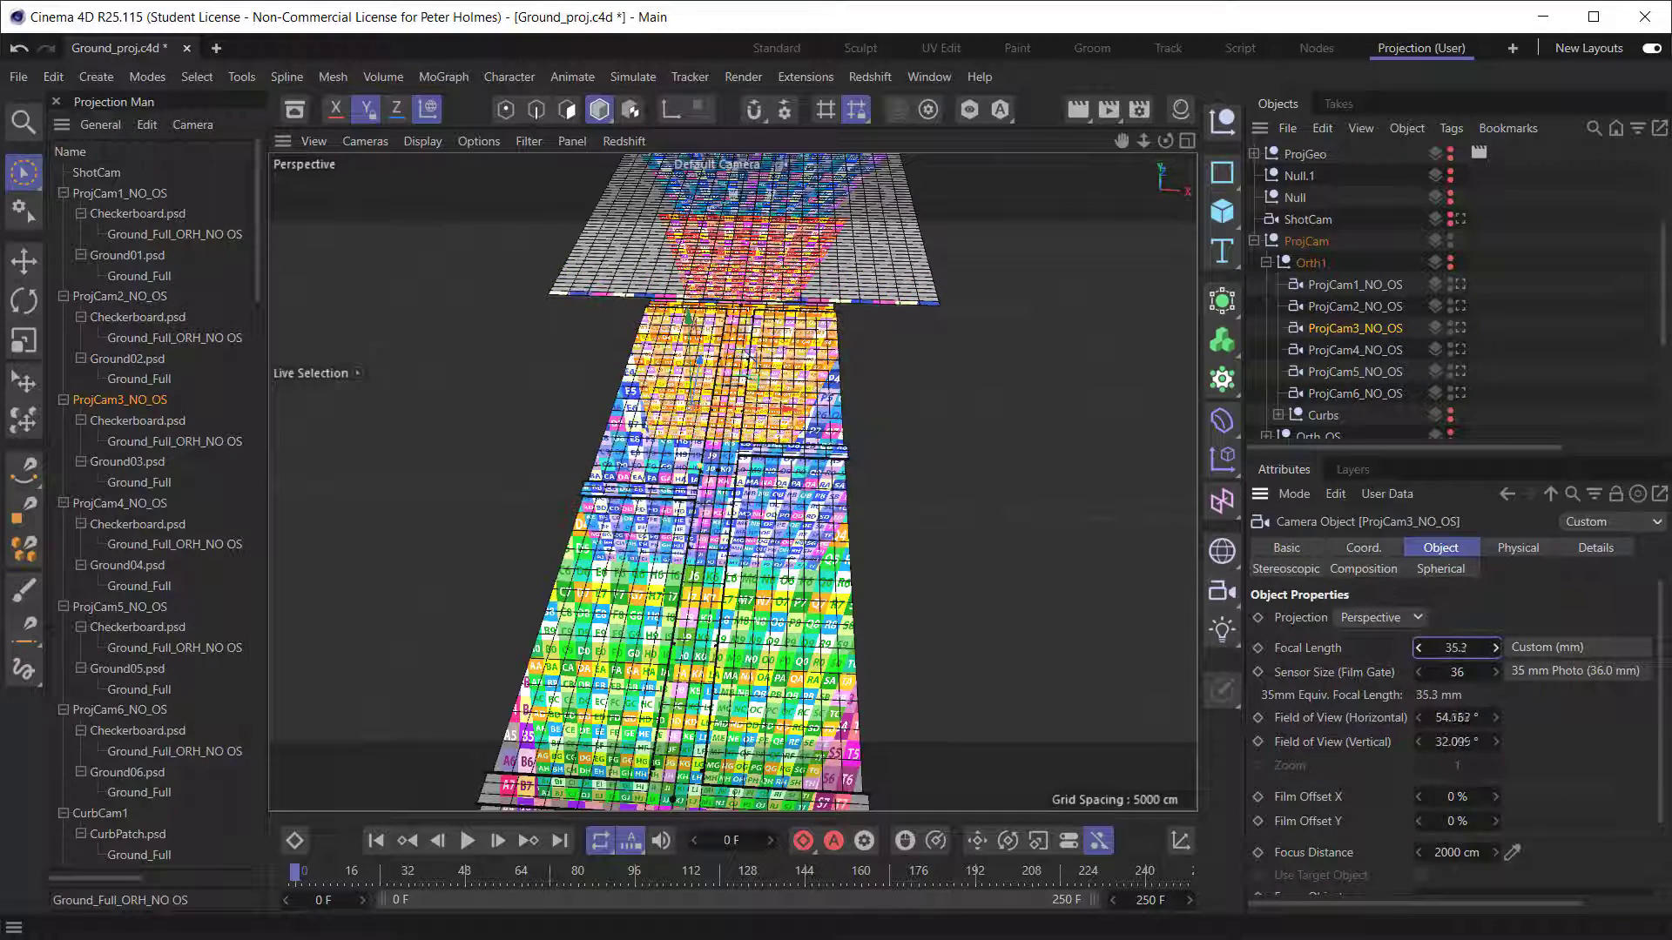
{"action": "left_click", "coordinate": [1495, 647]}
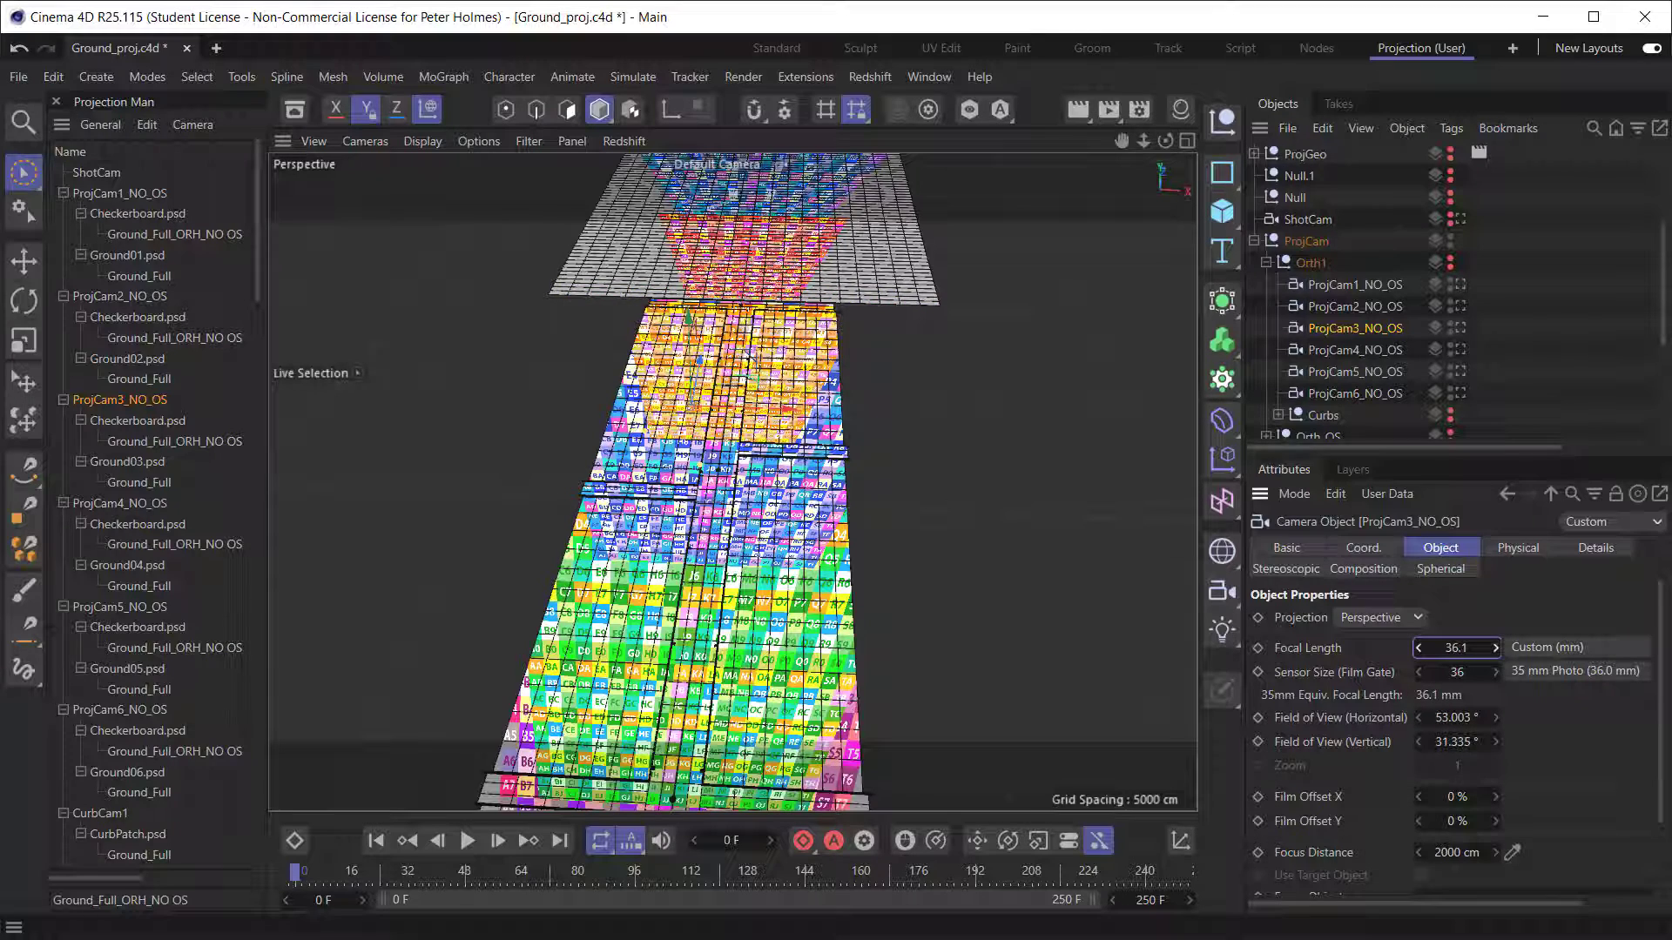
{"action": "left_click", "coordinate": [1417, 648]}
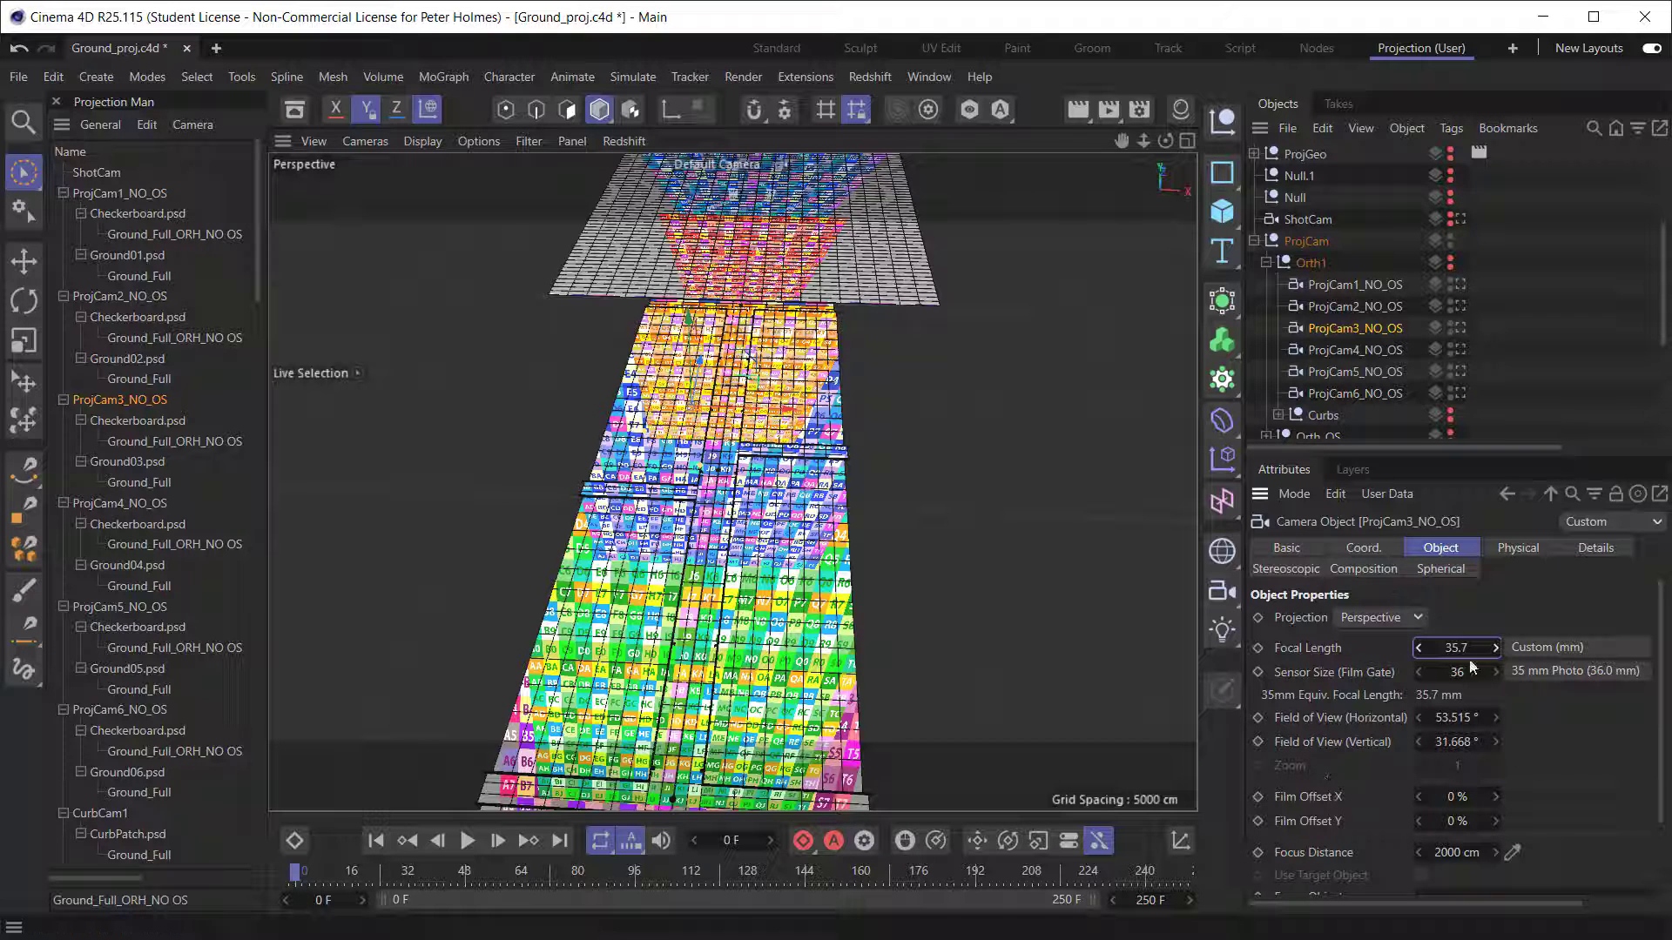
{"action": "triple_click", "coordinate": [1456, 648]}
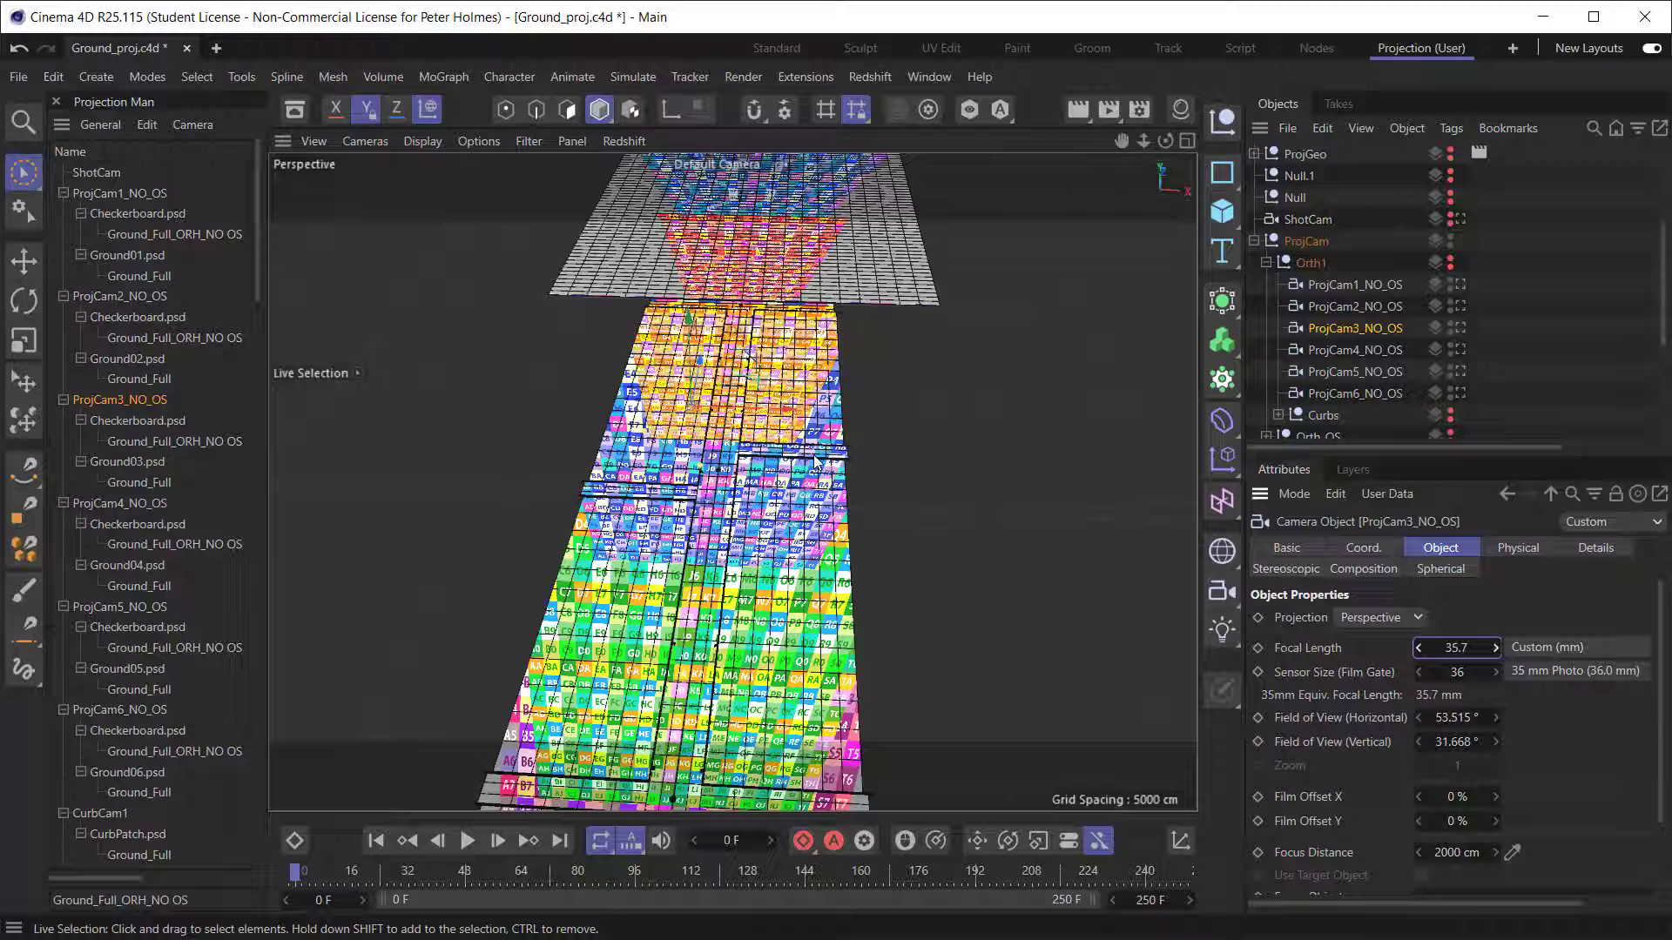
{"action": "triple_click", "coordinate": [1456, 648]}
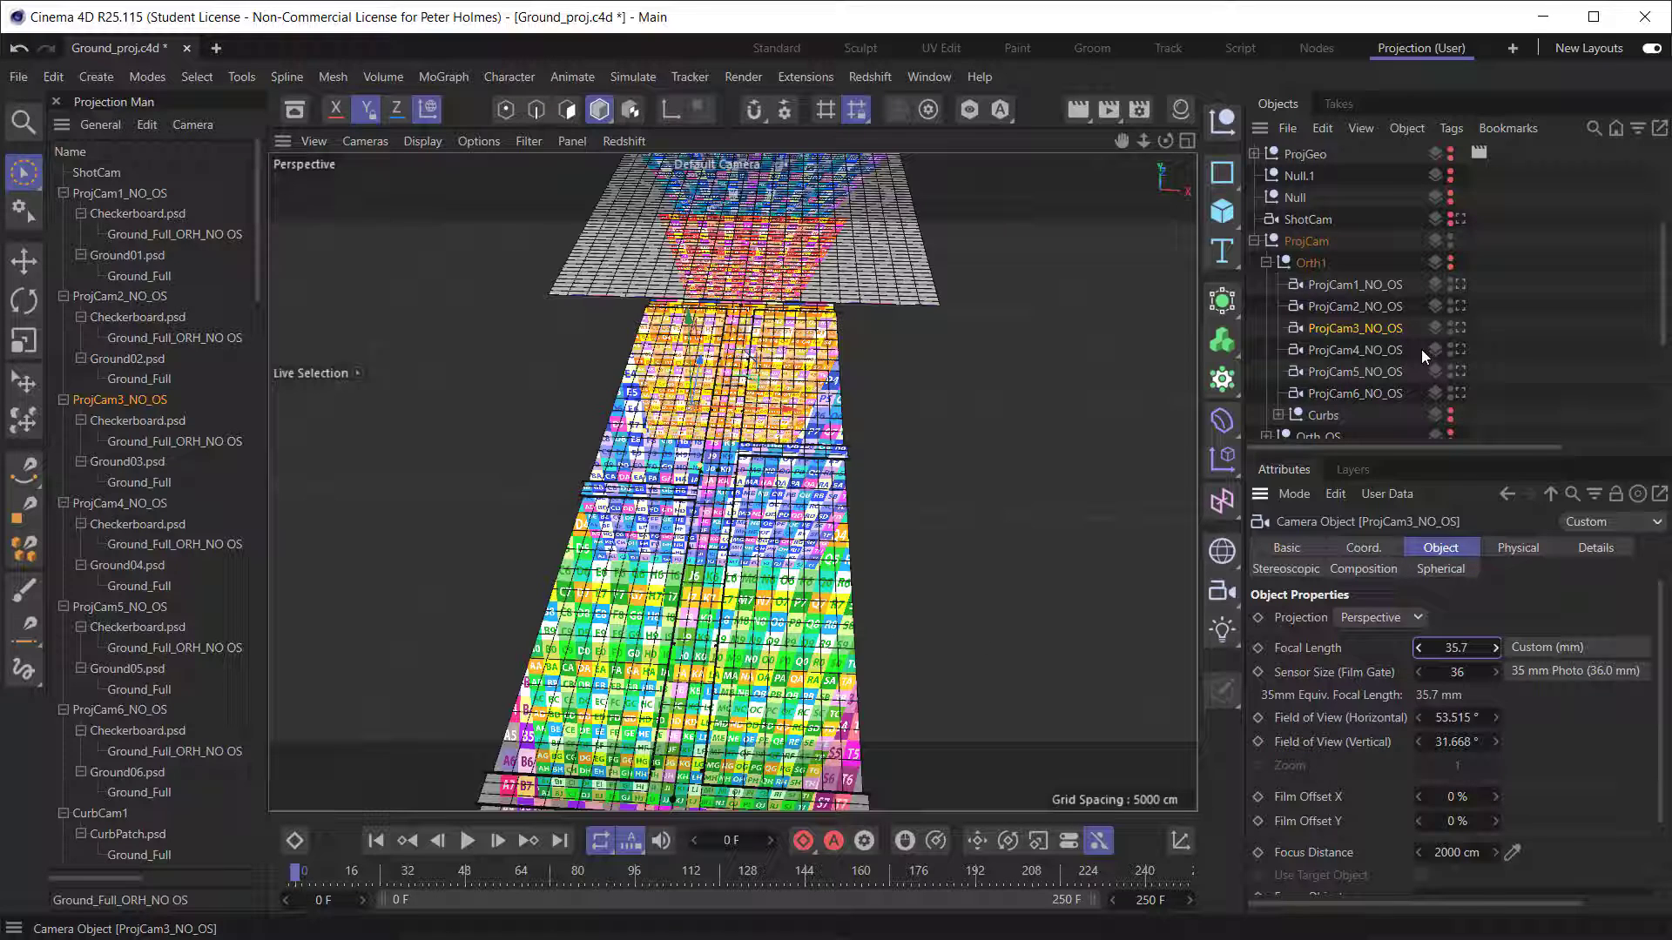
{"action": "scroll", "scroll_direction": "up", "scroll_amount": 3}
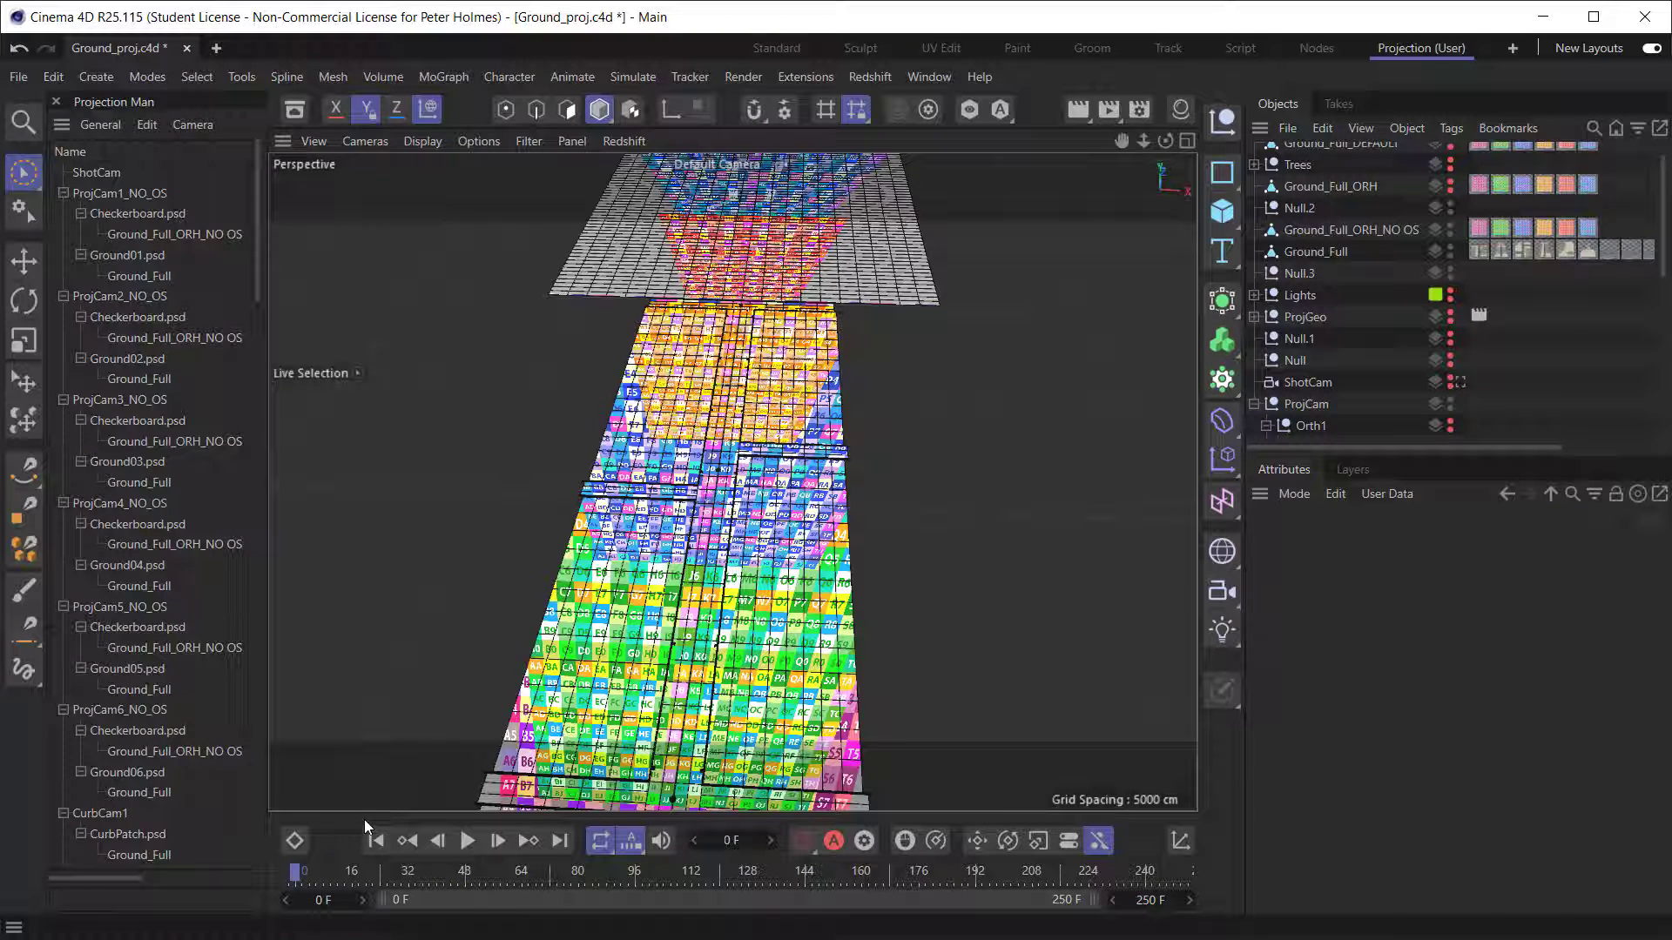
{"action": "mouse_move", "coordinate": [711, 572]}
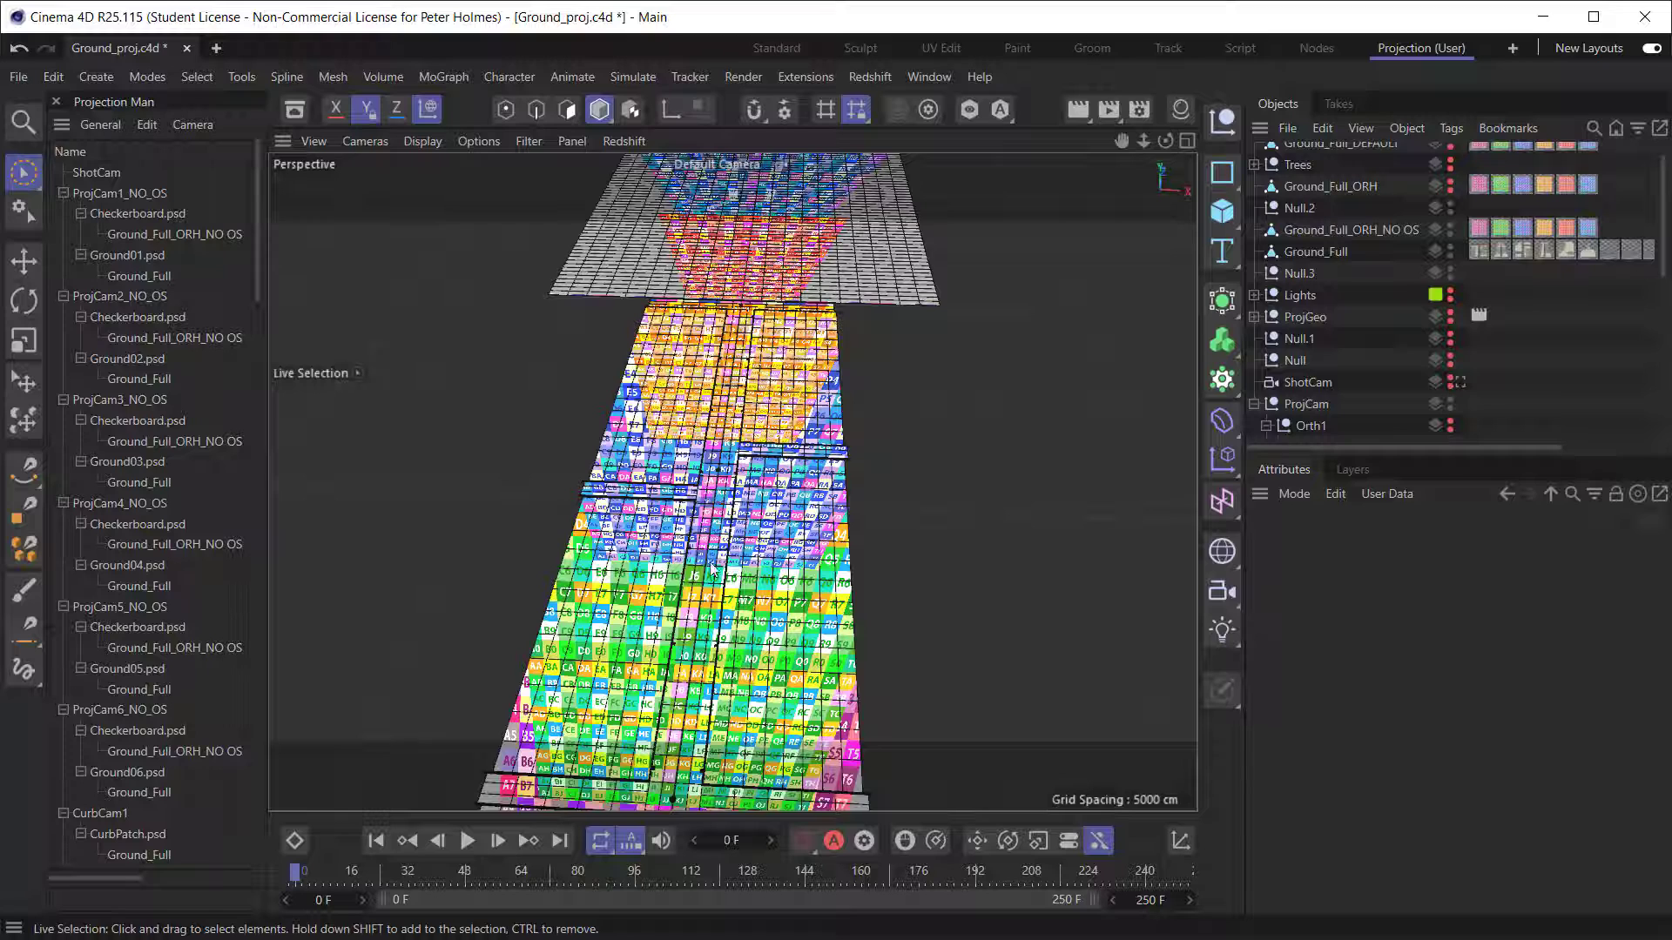
{"action": "mouse_move", "coordinate": [586, 517]}
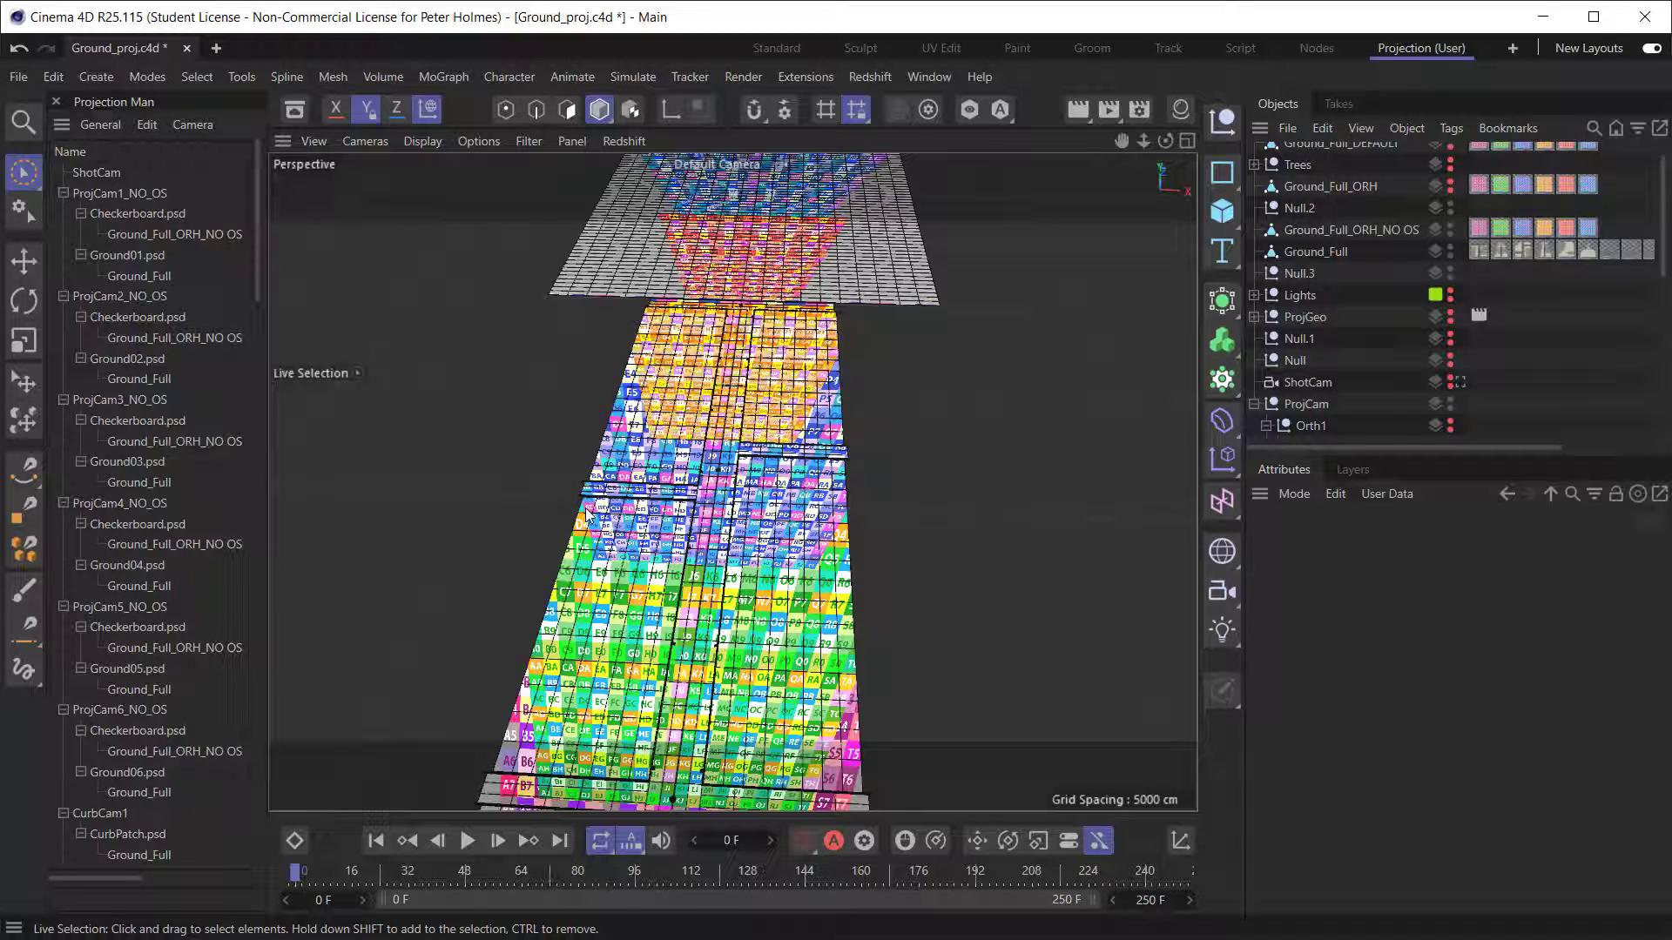
{"action": "mouse_move", "coordinate": [724, 453]}
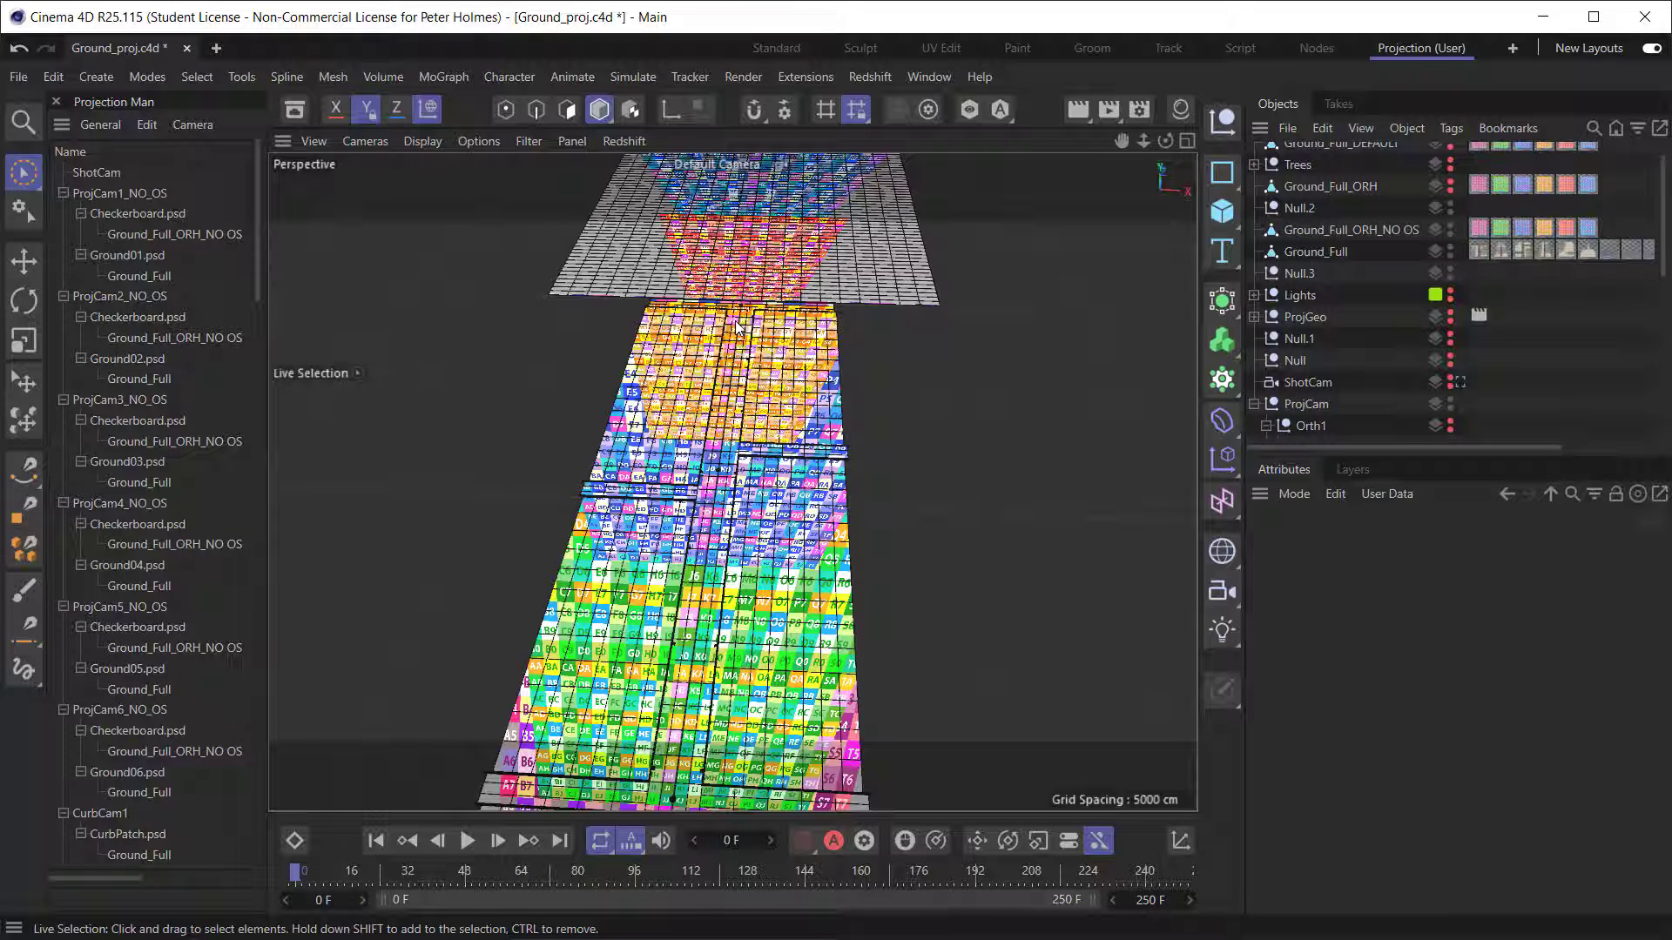
{"action": "mouse_move", "coordinate": [496, 800]}
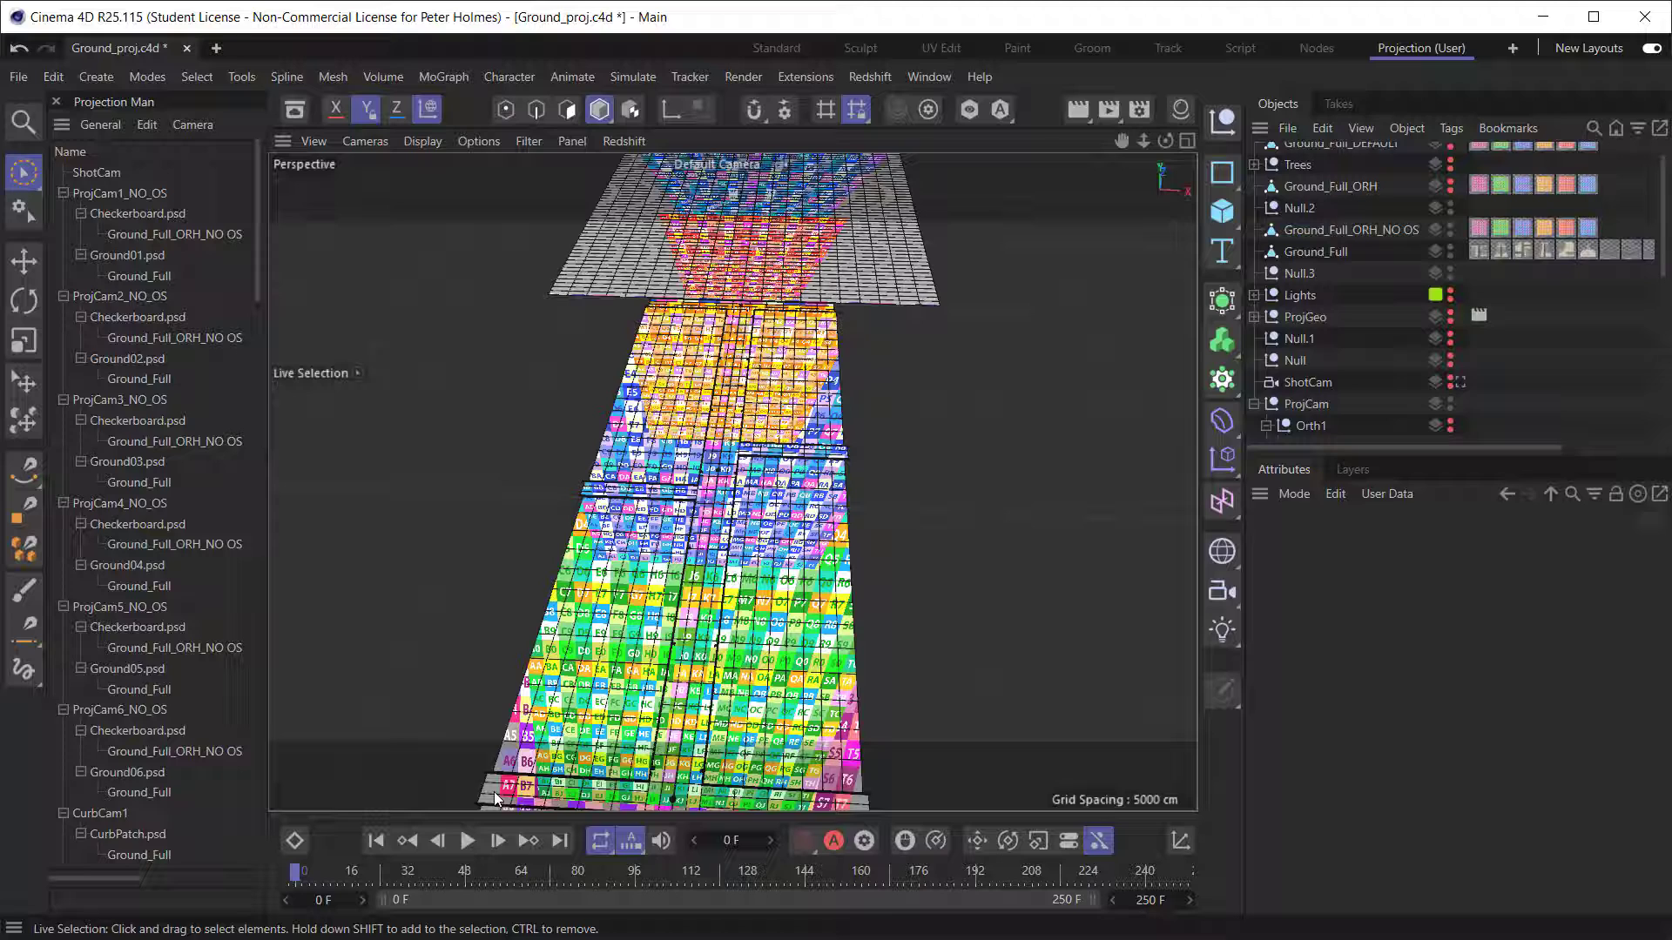
{"action": "mouse_move", "coordinate": [794, 559]}
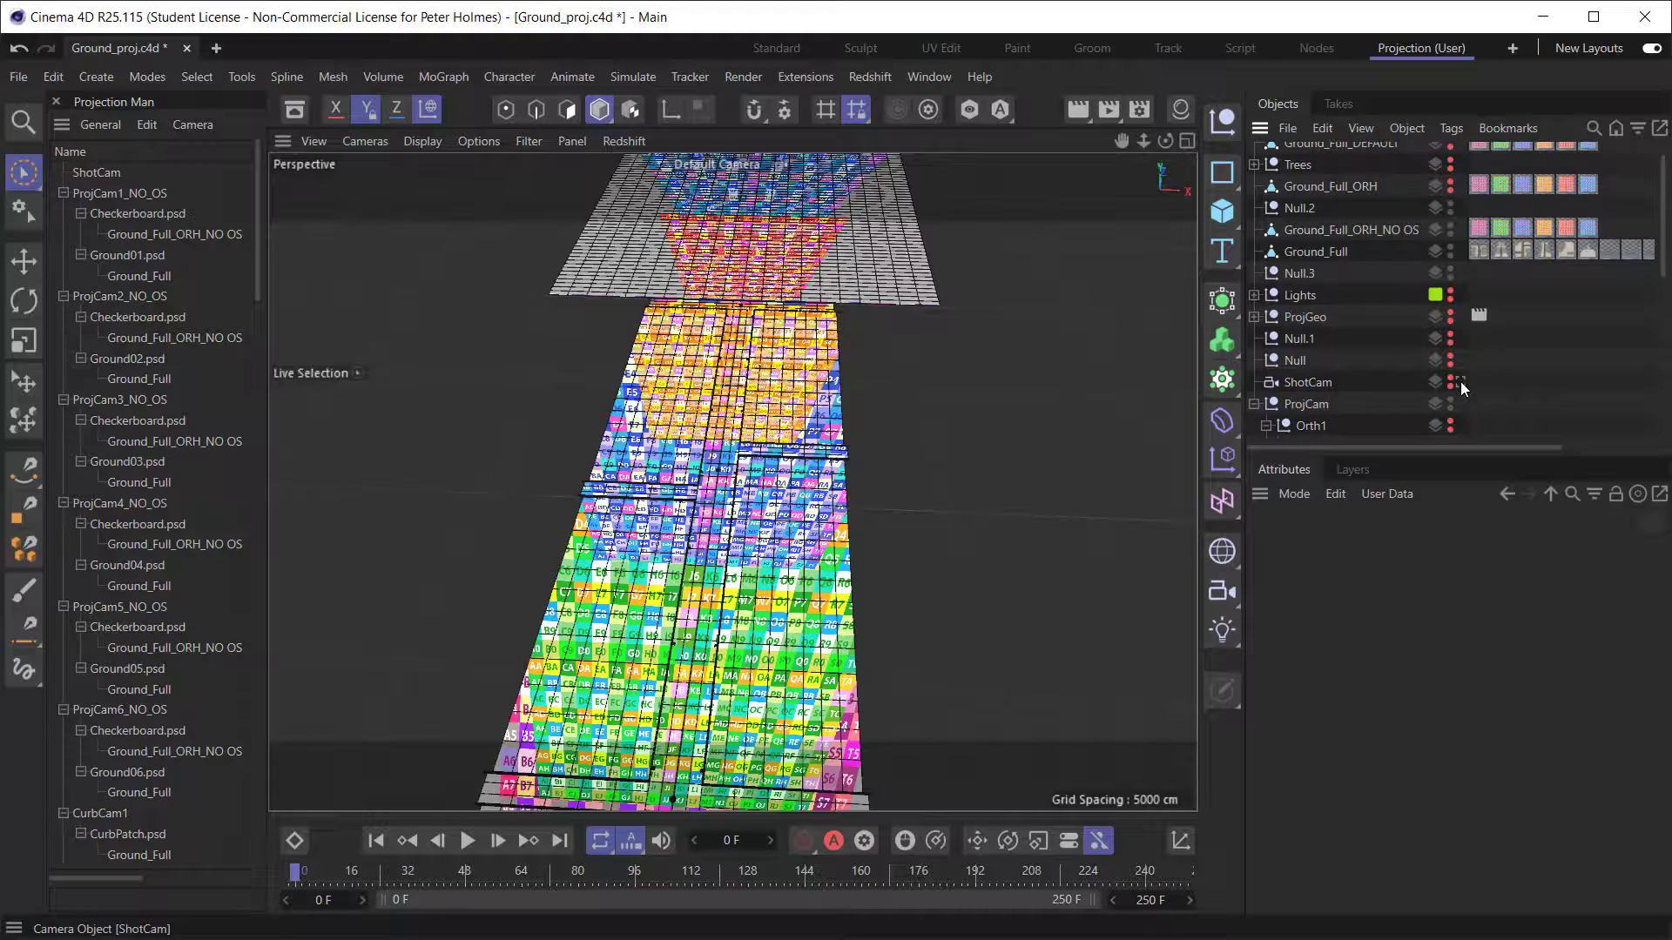
{"action": "left_click", "coordinate": [1457, 381]}
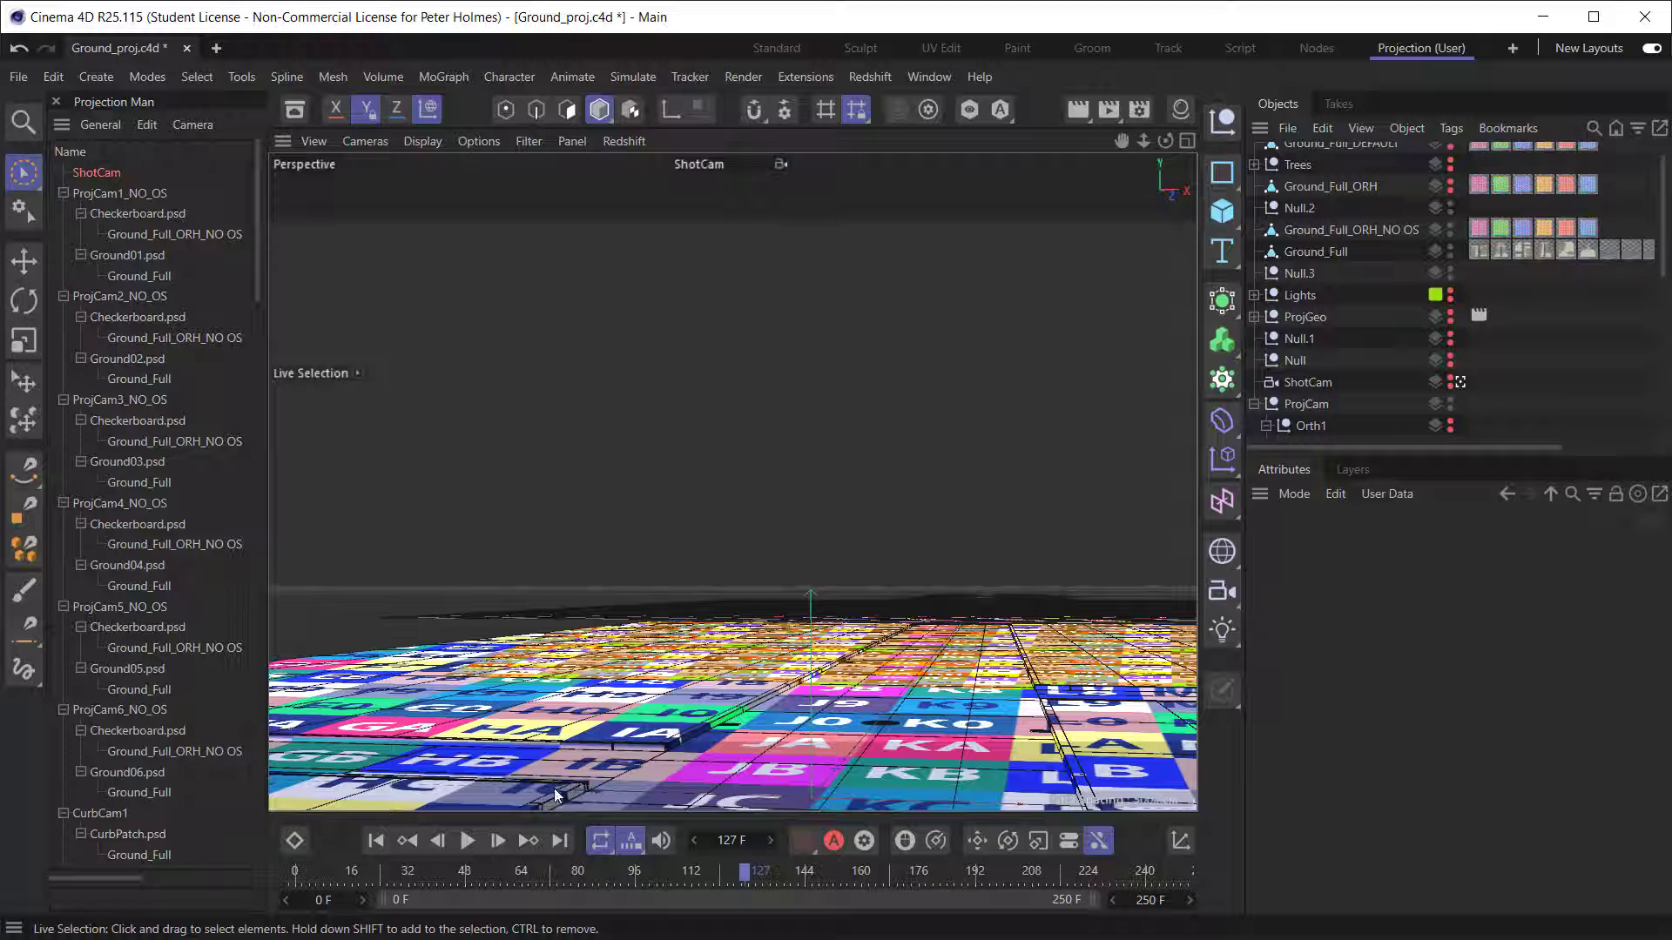
{"action": "mouse_move", "coordinate": [918, 779]}
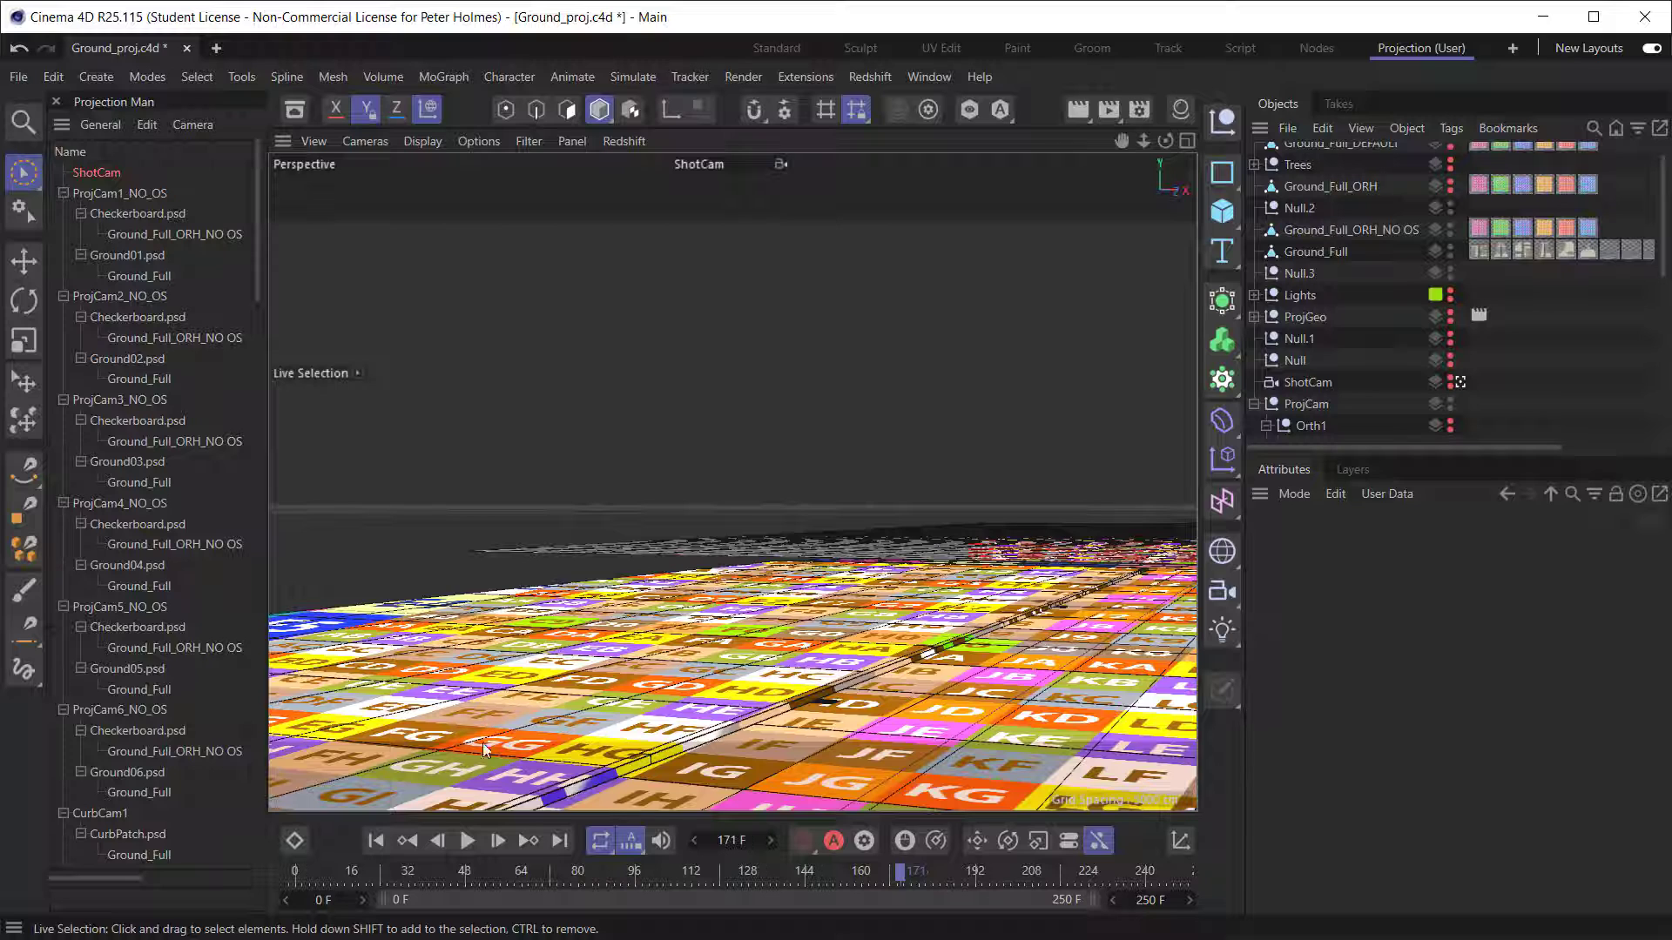
{"action": "mouse_move", "coordinate": [986, 602]}
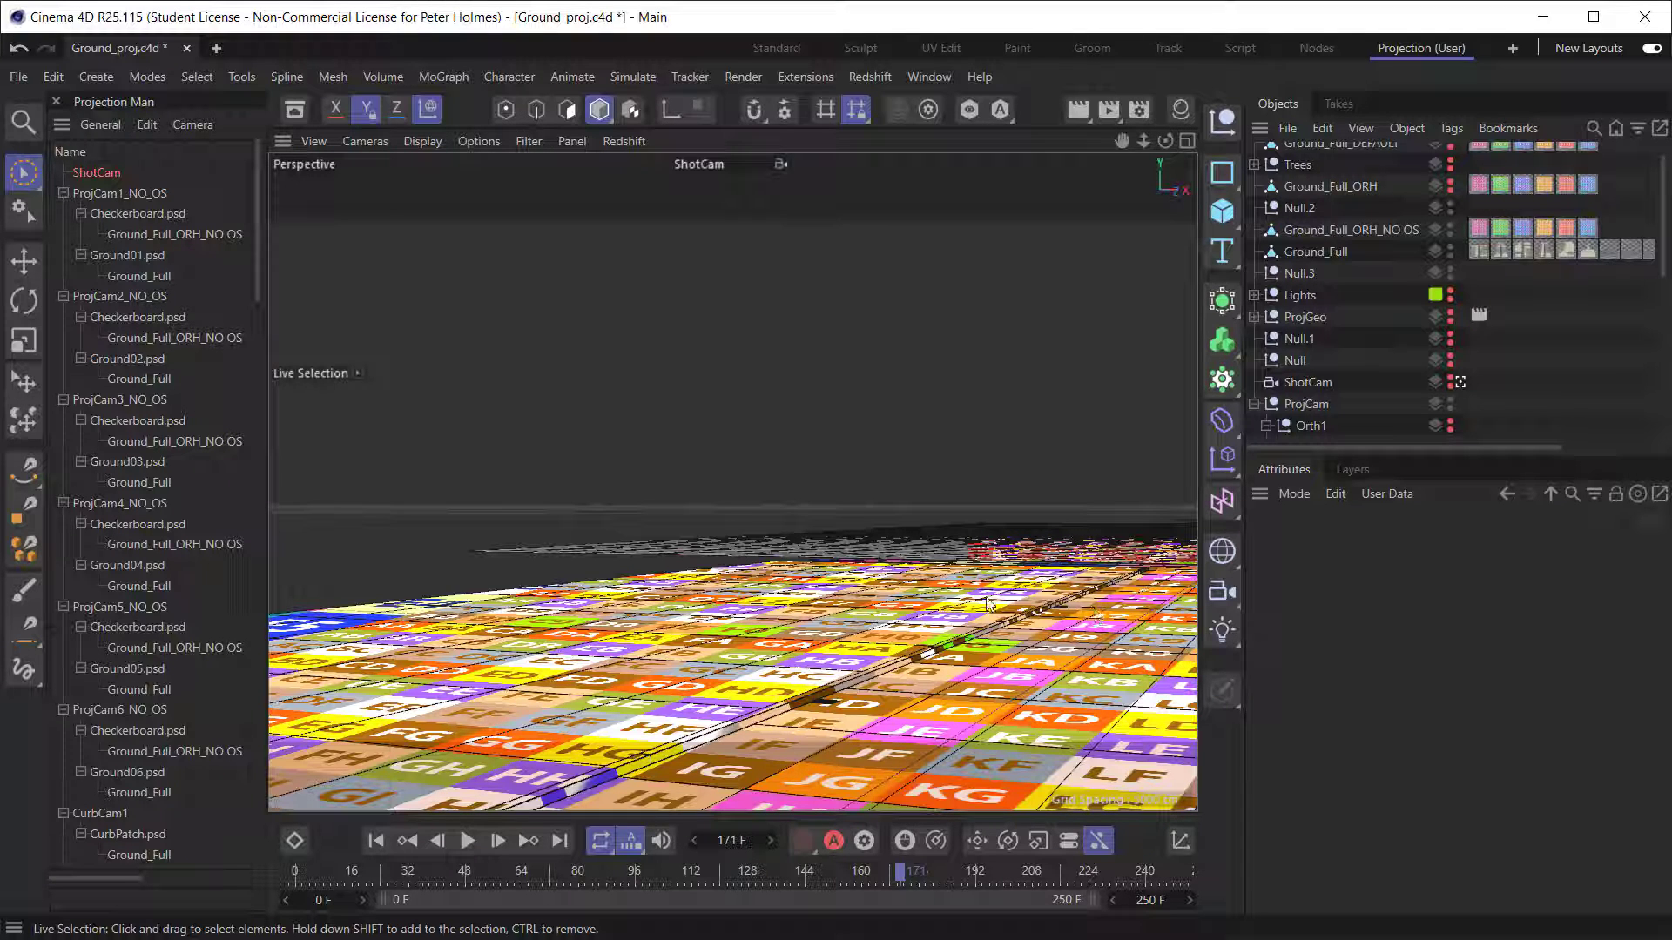